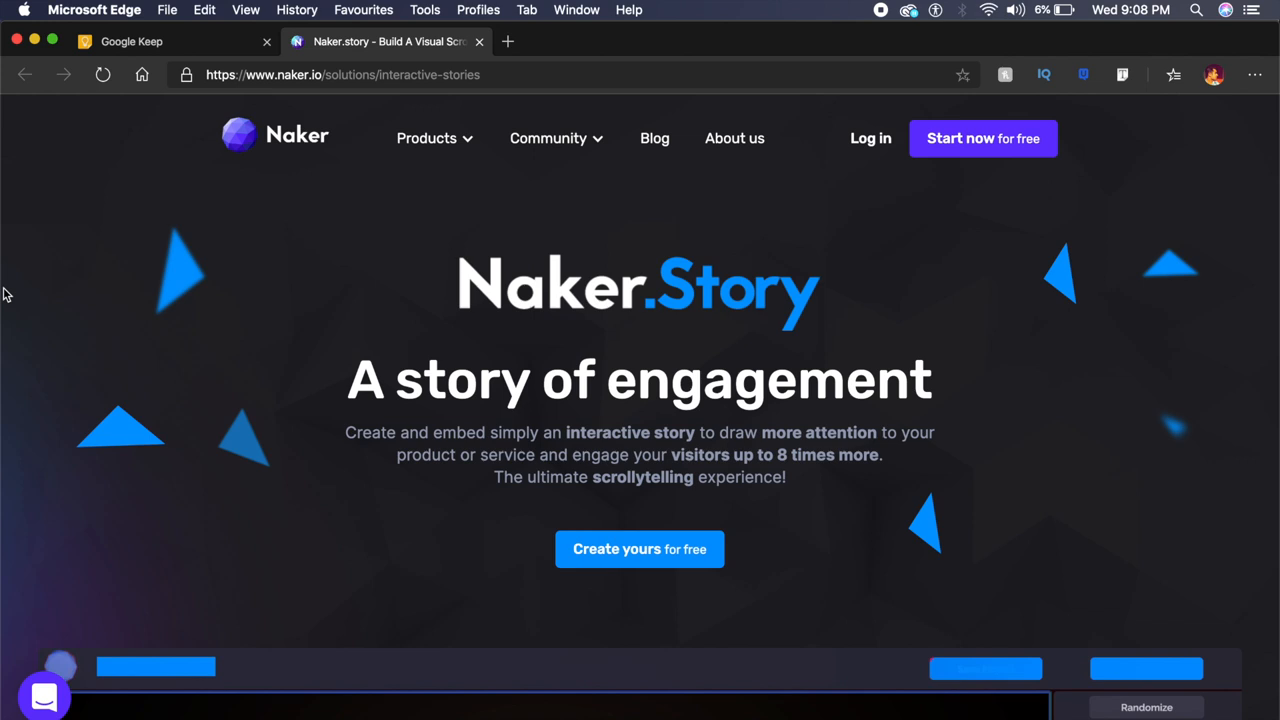
mouse_move(1246, 418)
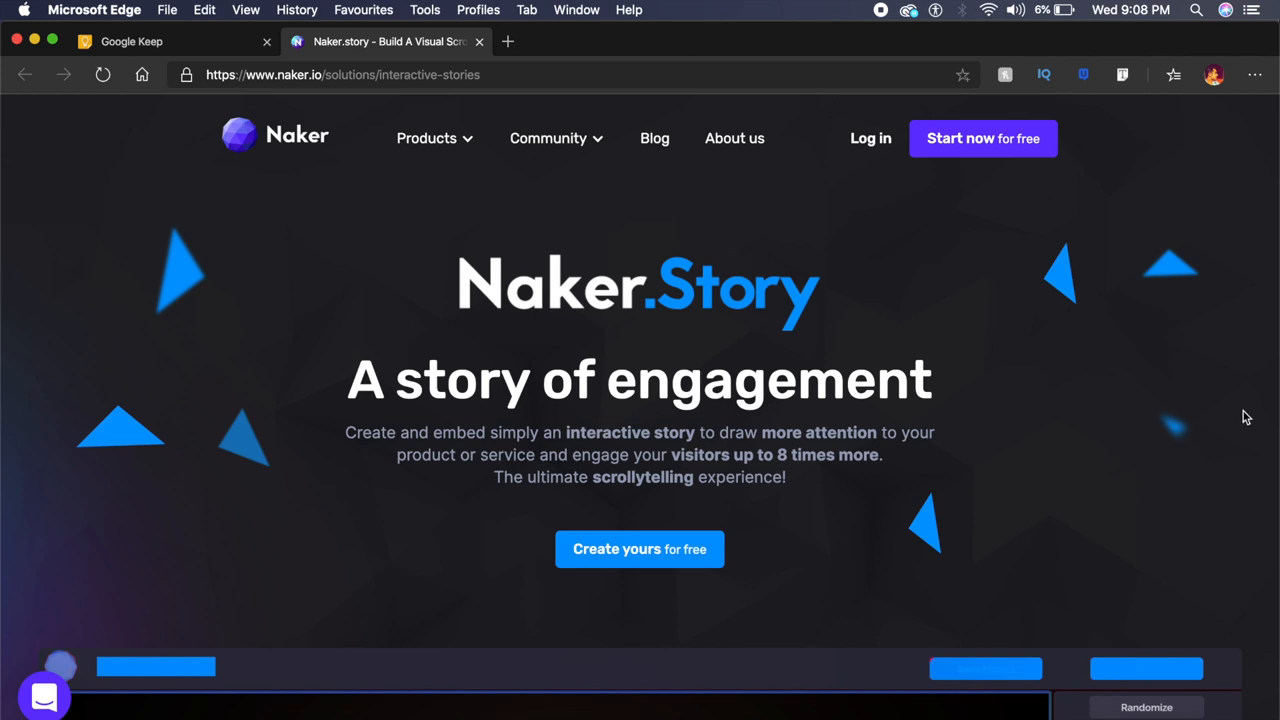
mouse_move(1220, 470)
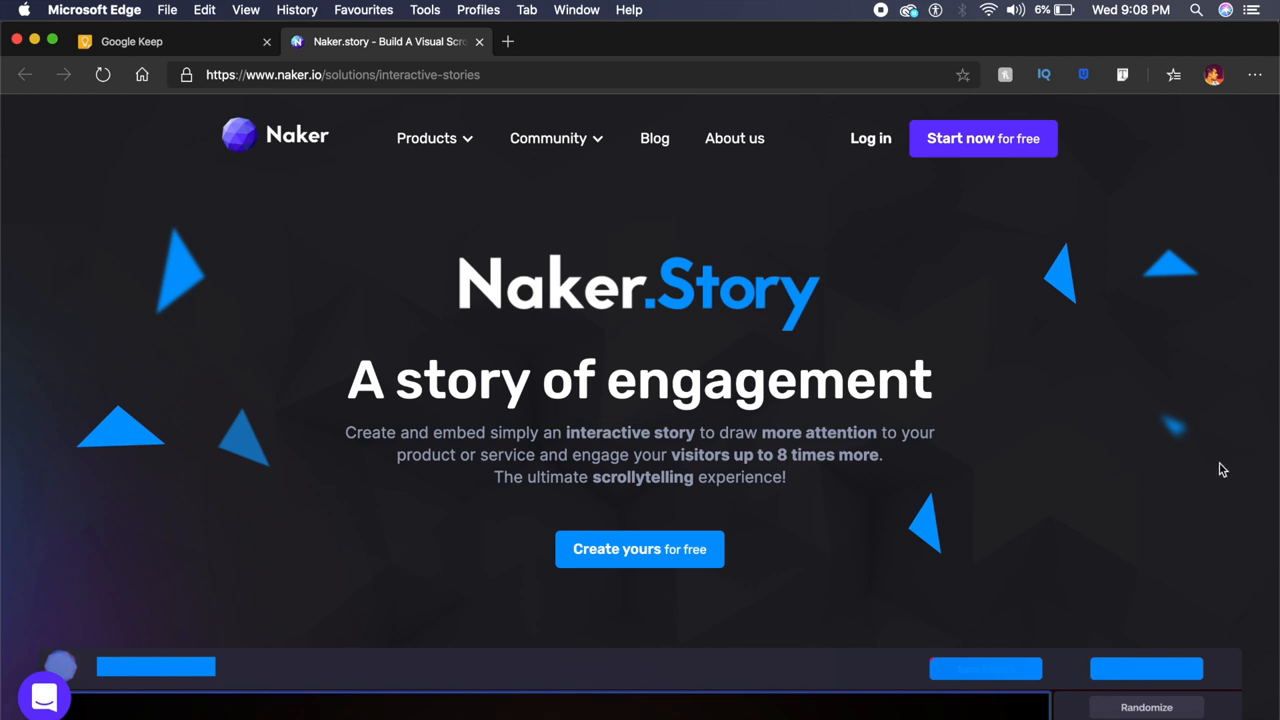
Step: Scroll through the smartwatch story demo and start 'Create your own' story
scroll("down", 3)
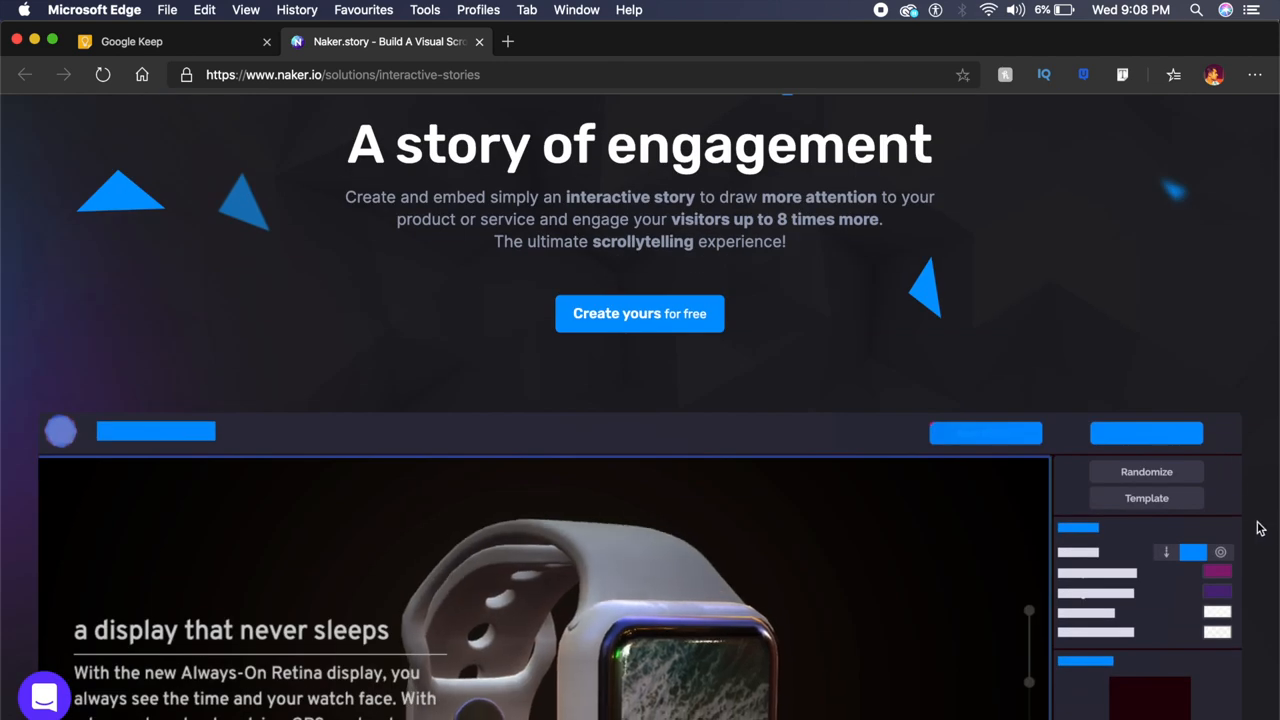
scroll("down", 3)
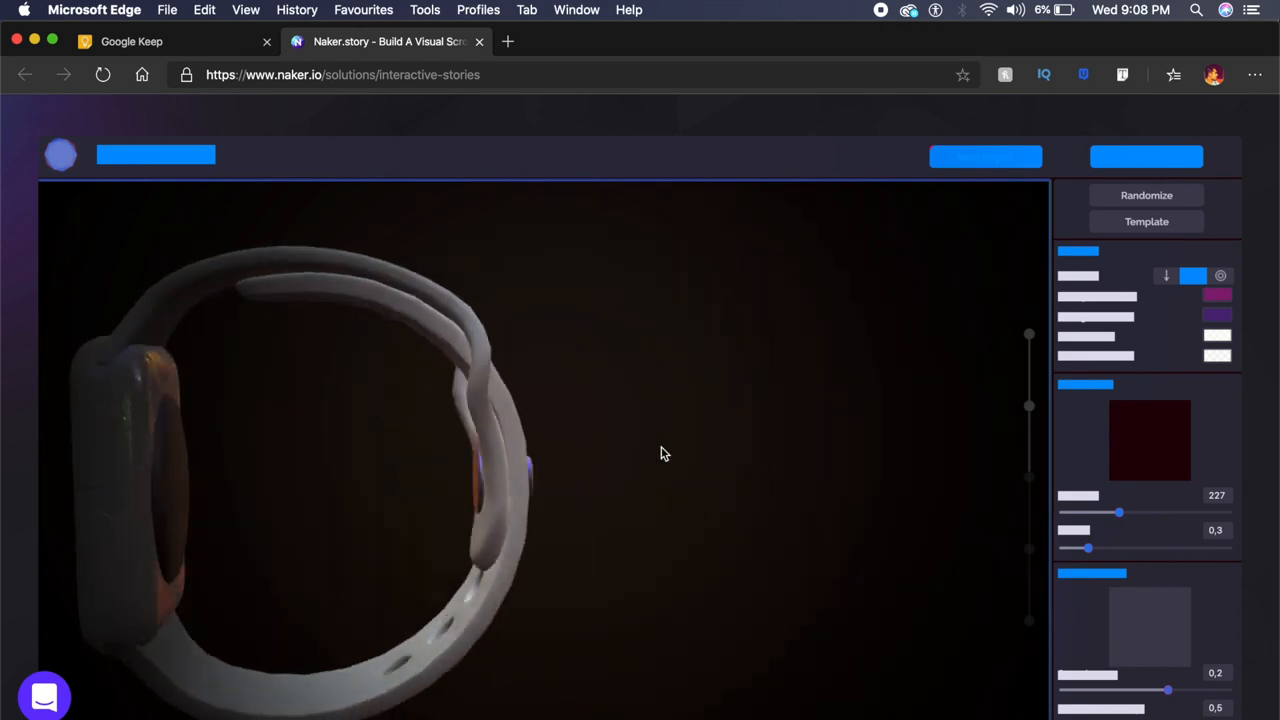
scroll("down", 3)
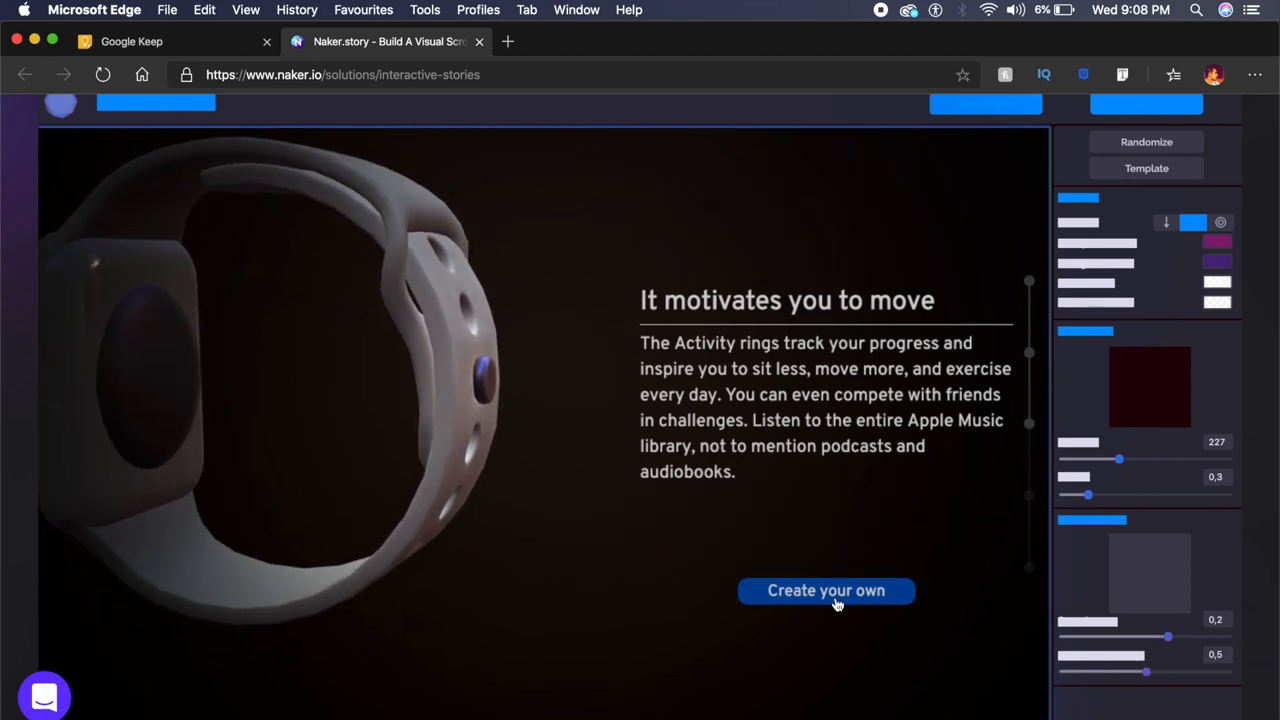
left_click(826, 592)
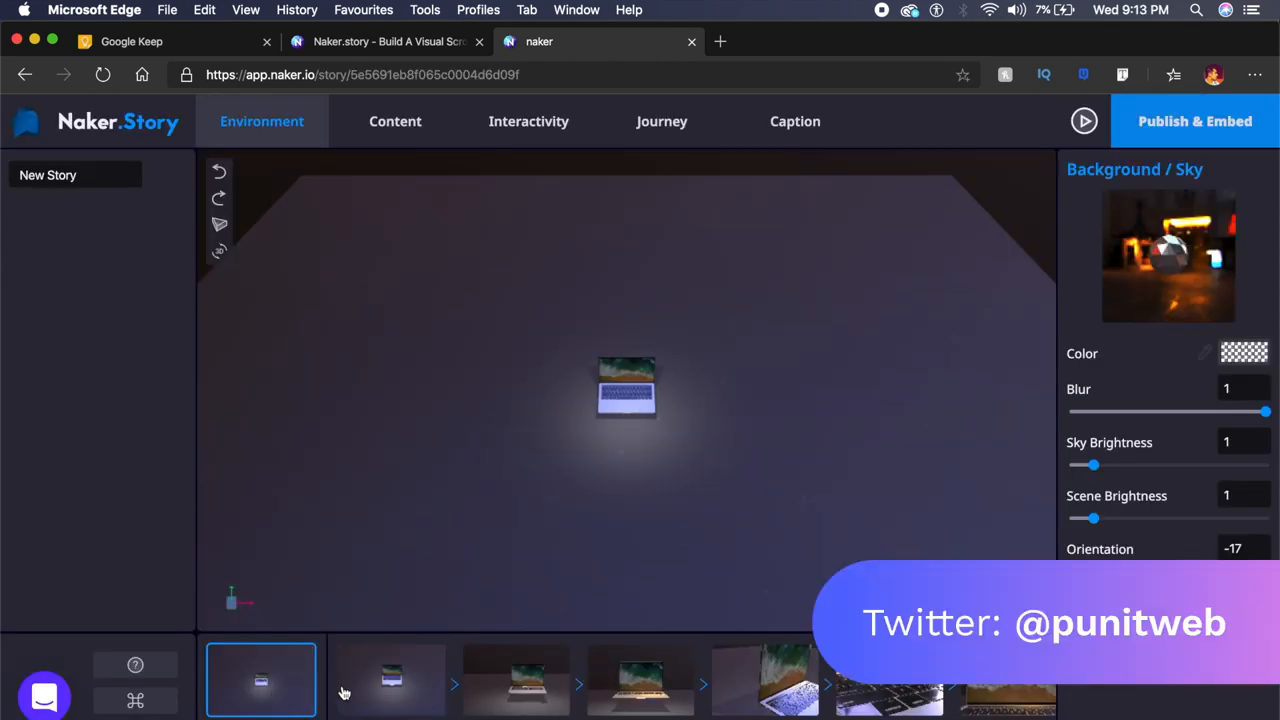
Step: Preview the laptop story's scenes from the timeline, including the close-up on the floor
left_click(520, 690)
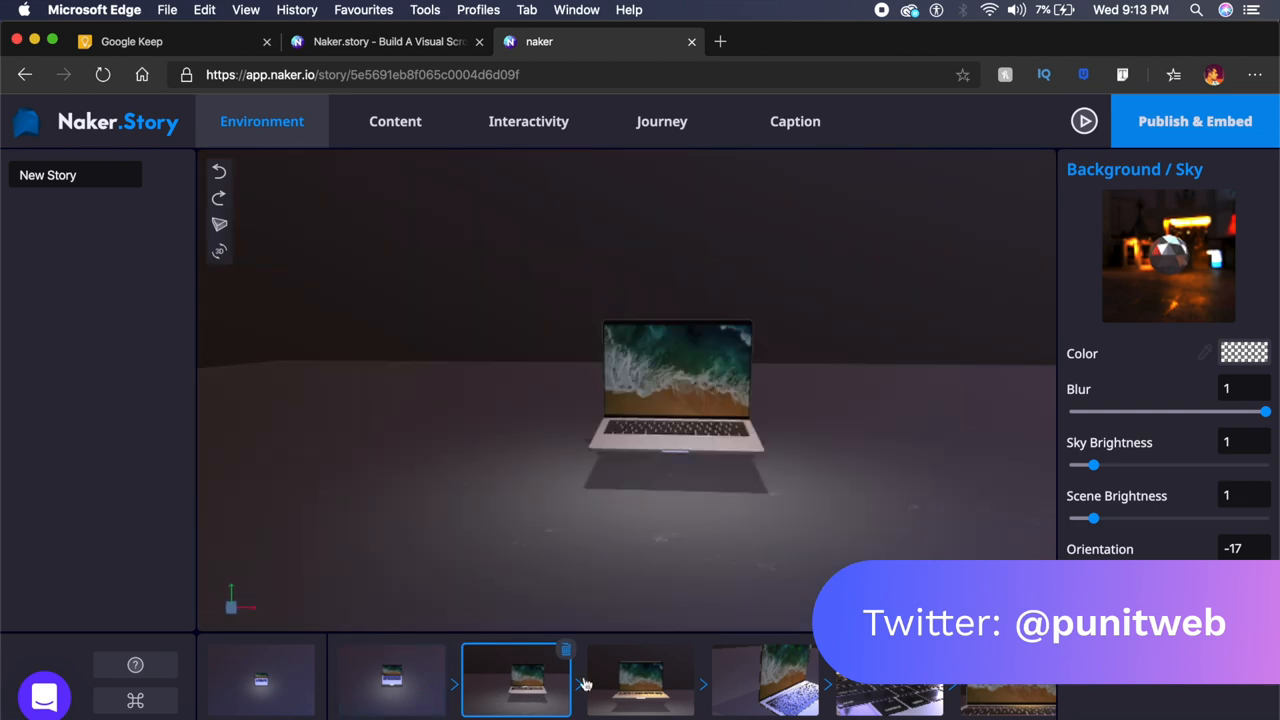
left_click(640, 690)
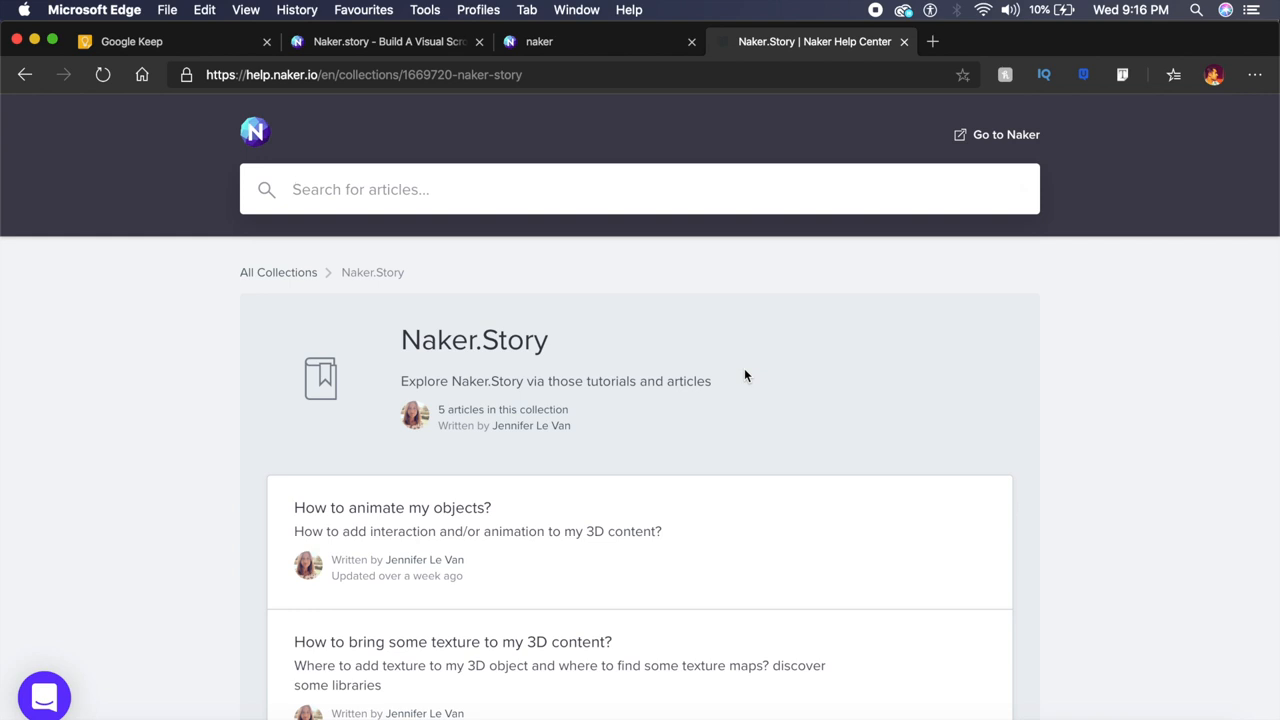
Step: Scroll down the Naker.Story help collection's list of tutorial articles
scroll("down", 3)
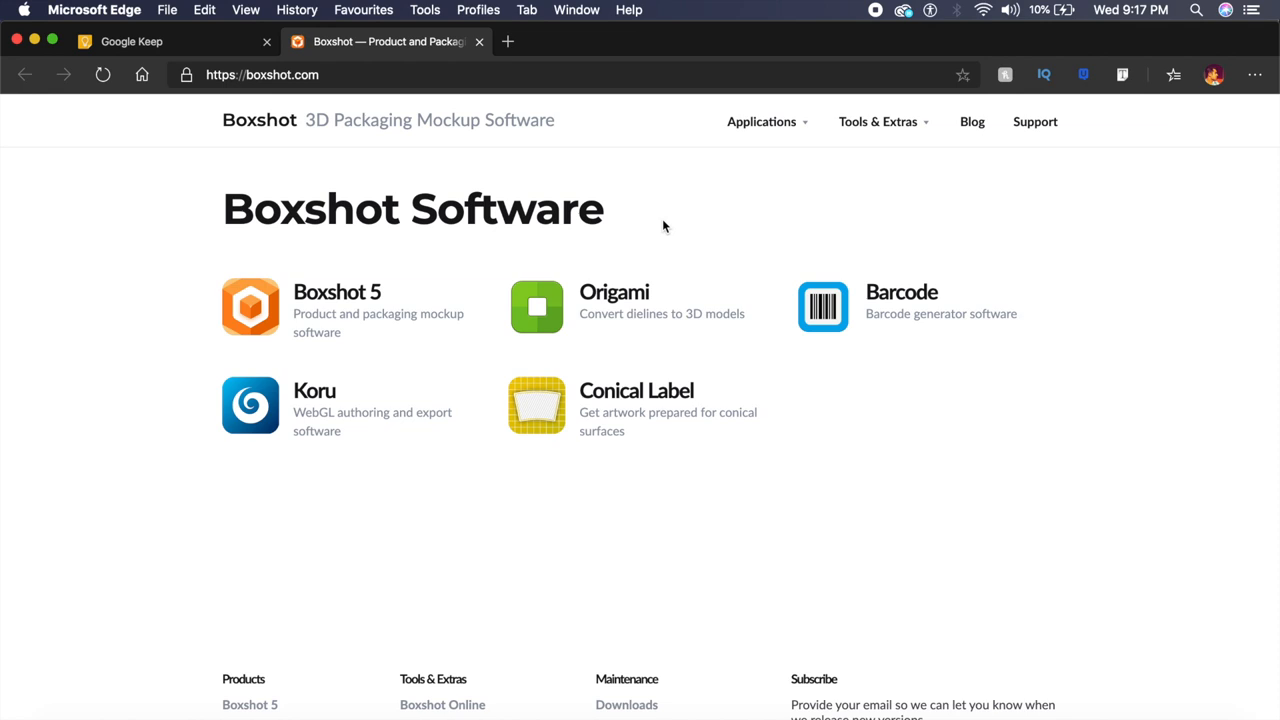
Step: Go to the Boxshot 5 product page and download Boxshot 5 for macOS
left_click(250, 308)
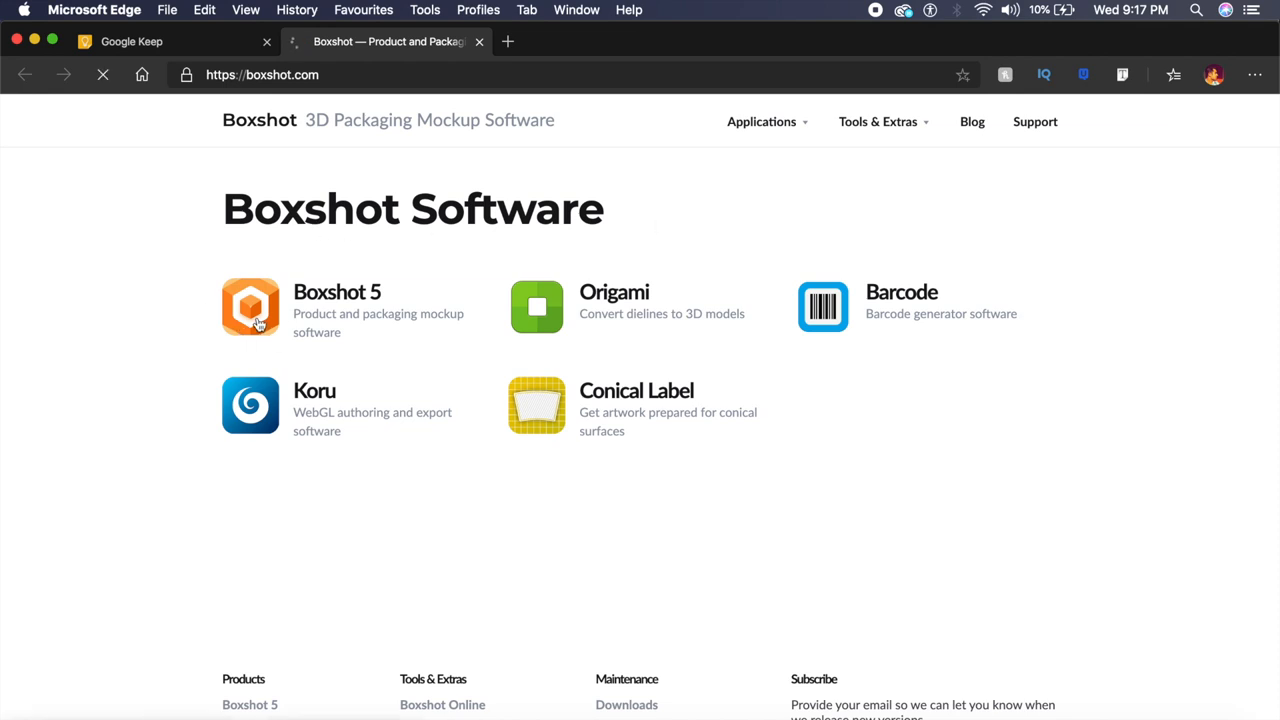
left_click(250, 308)
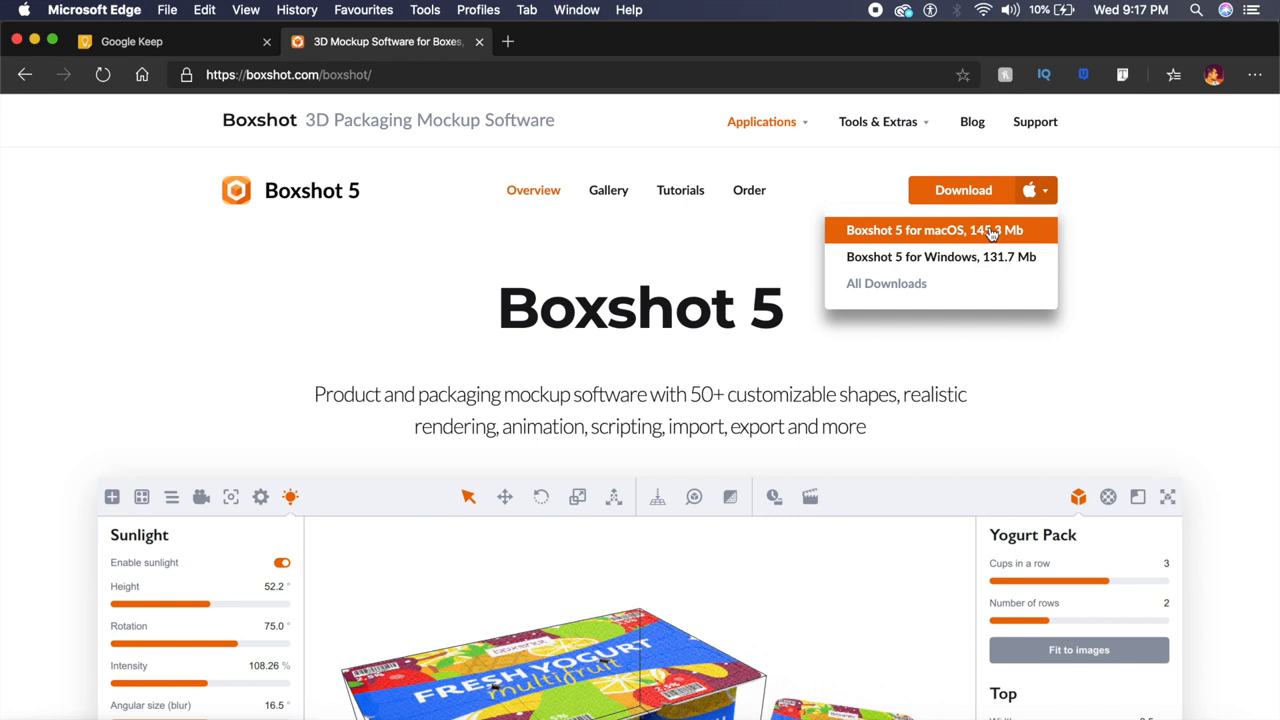
mouse_move(910, 238)
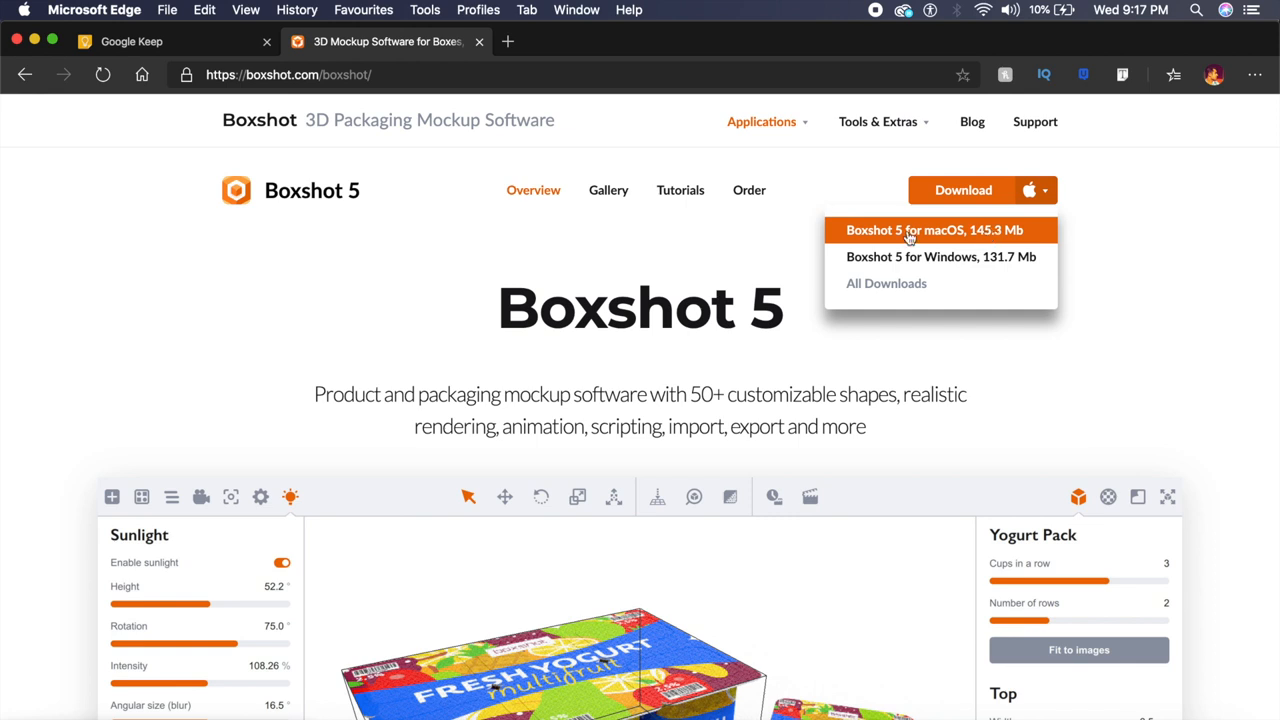
left_click(932, 230)
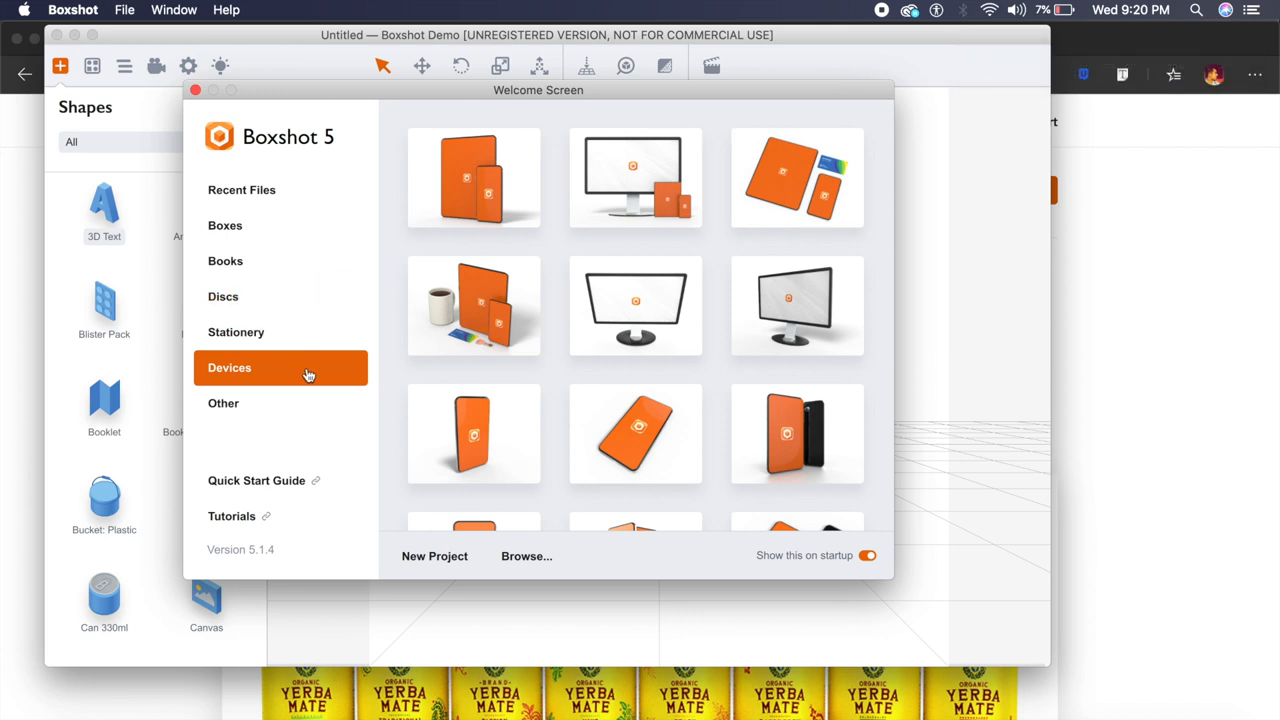
Step: Start a scene from the orange mobile phone template and orbit it front-on and at an angle
scroll("down", 3)
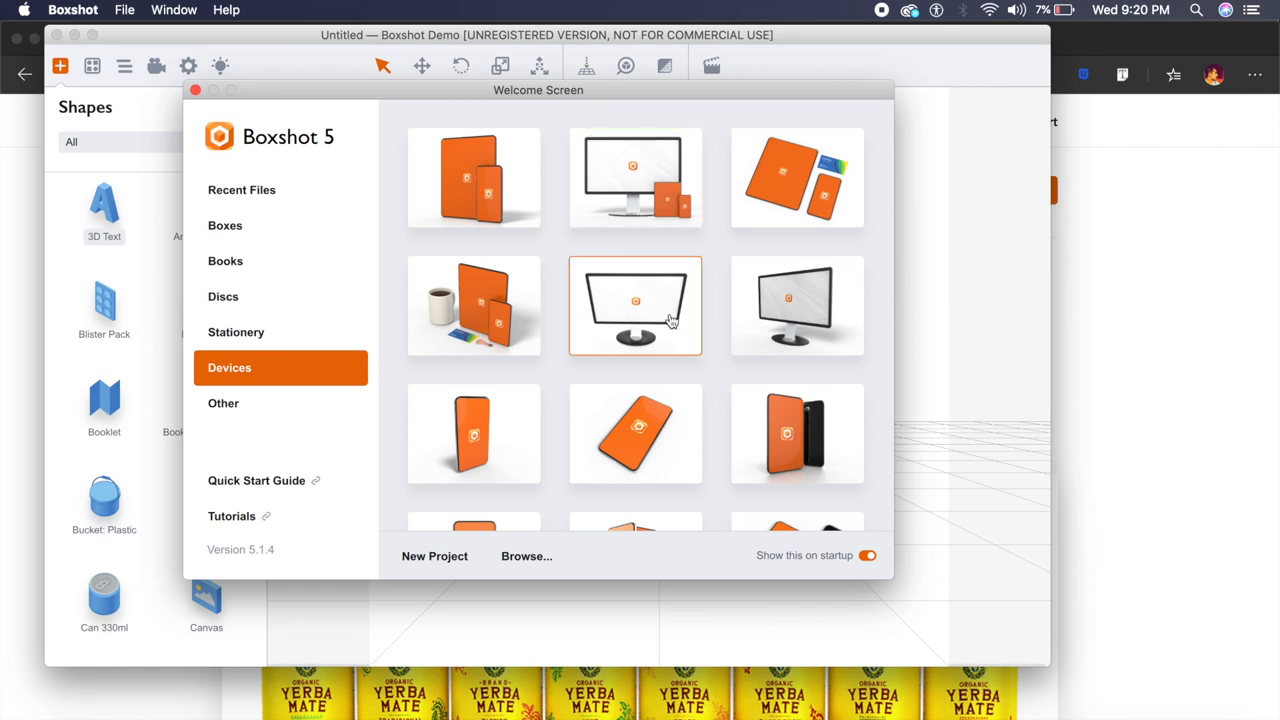
scroll("down", 3)
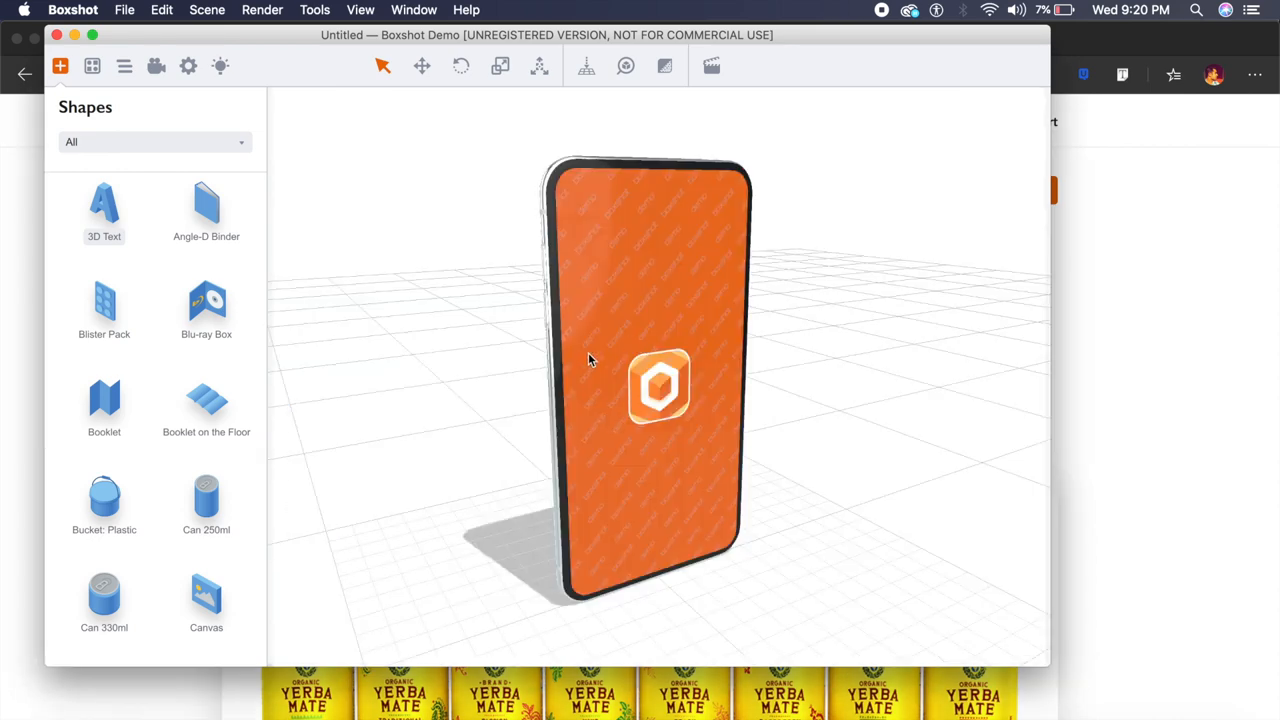
left_click_drag(590, 360, 644, 256)
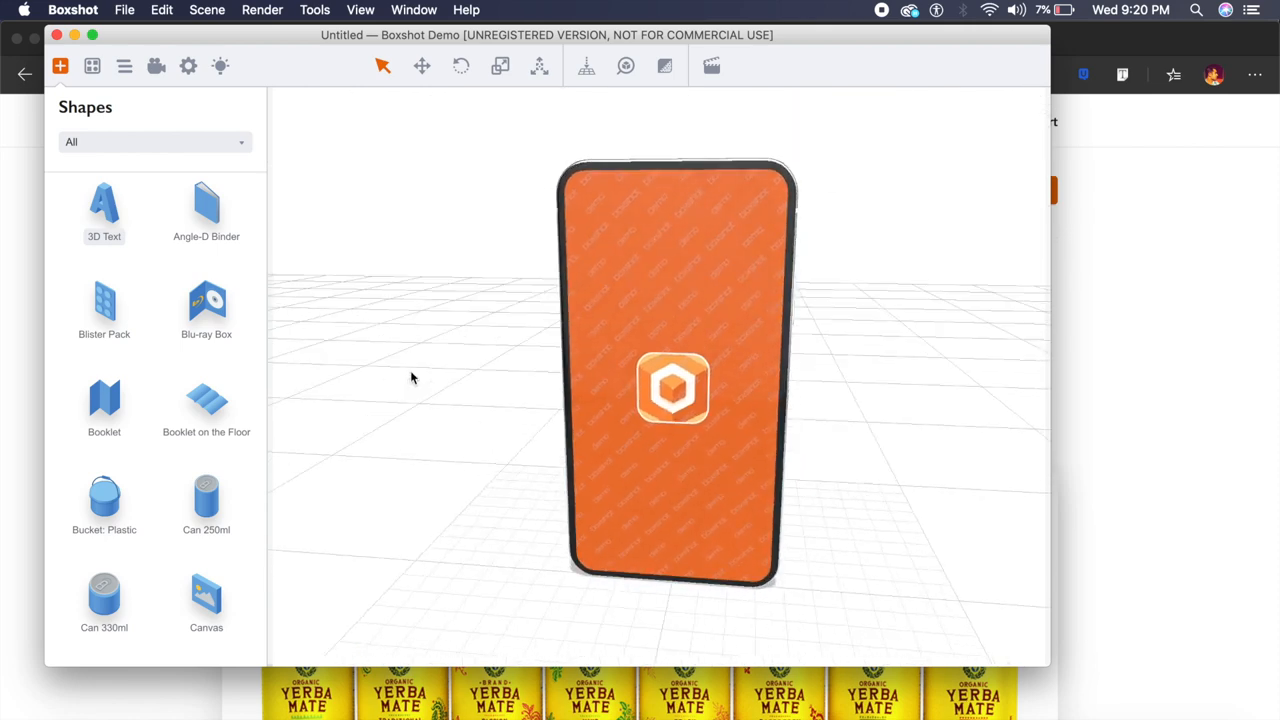
left_click_drag(410, 378, 656, 432)
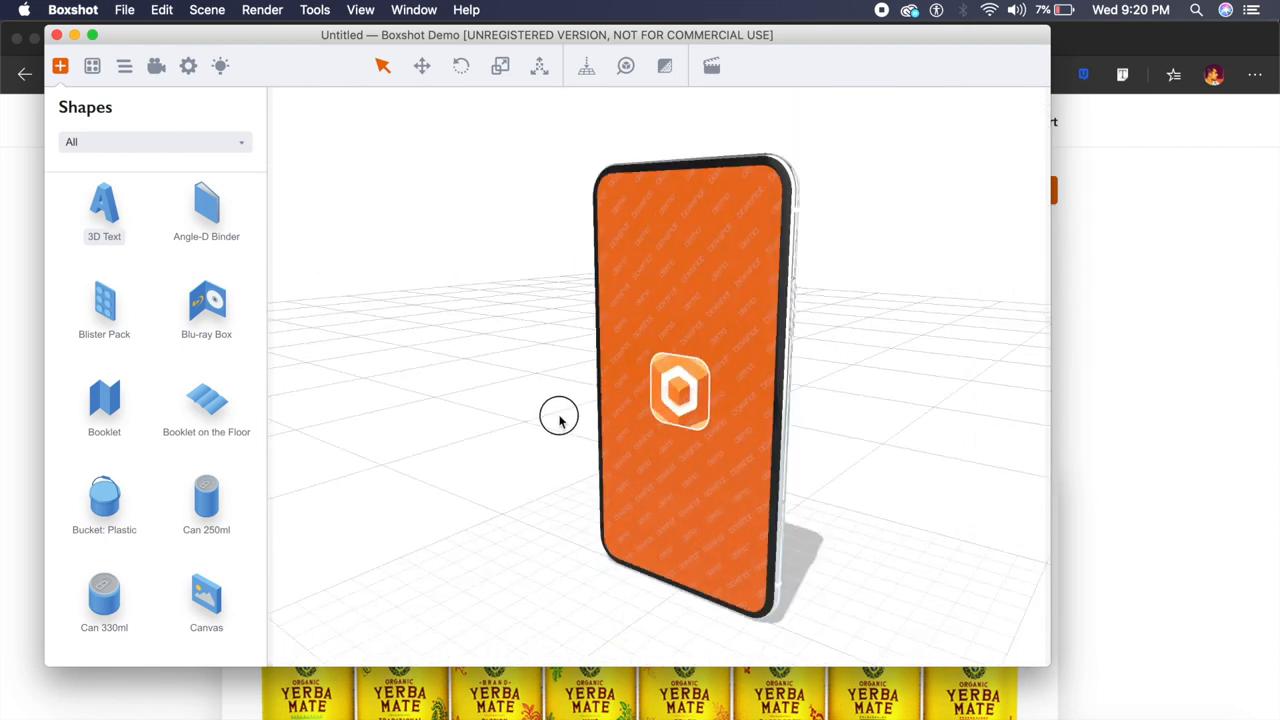
left_click_drag(560, 418, 728, 436)
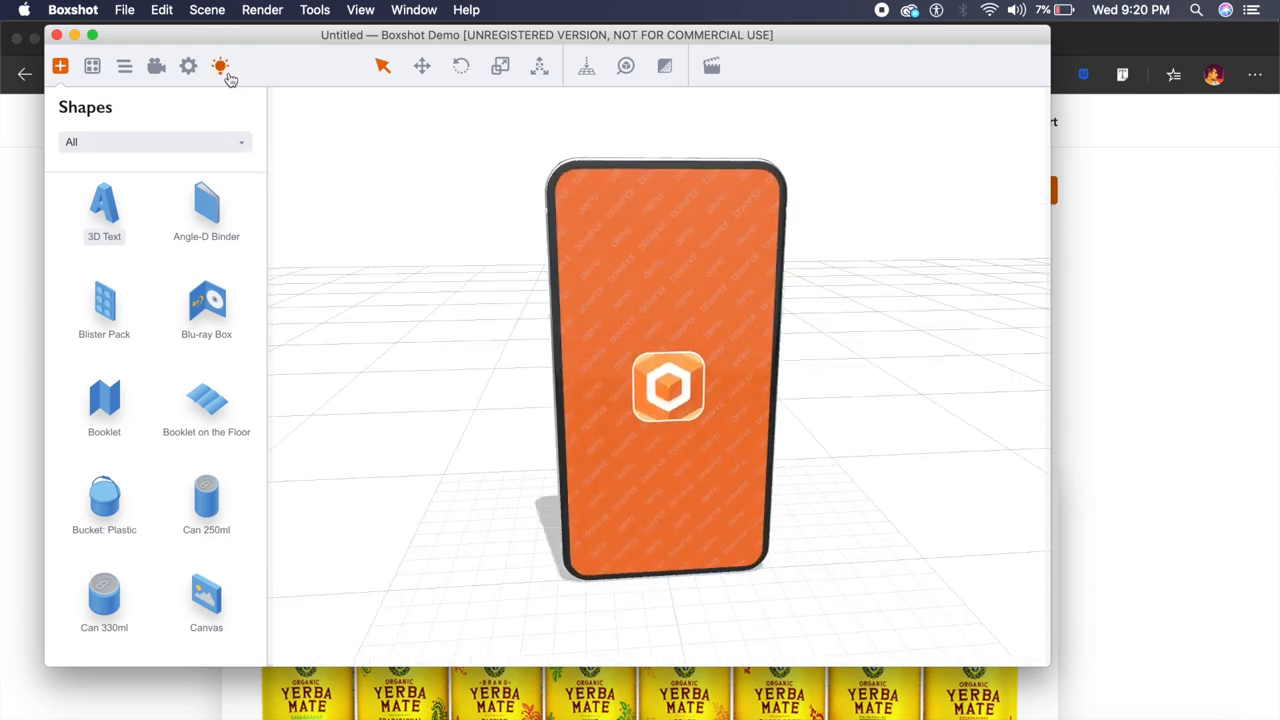
left_click(220, 64)
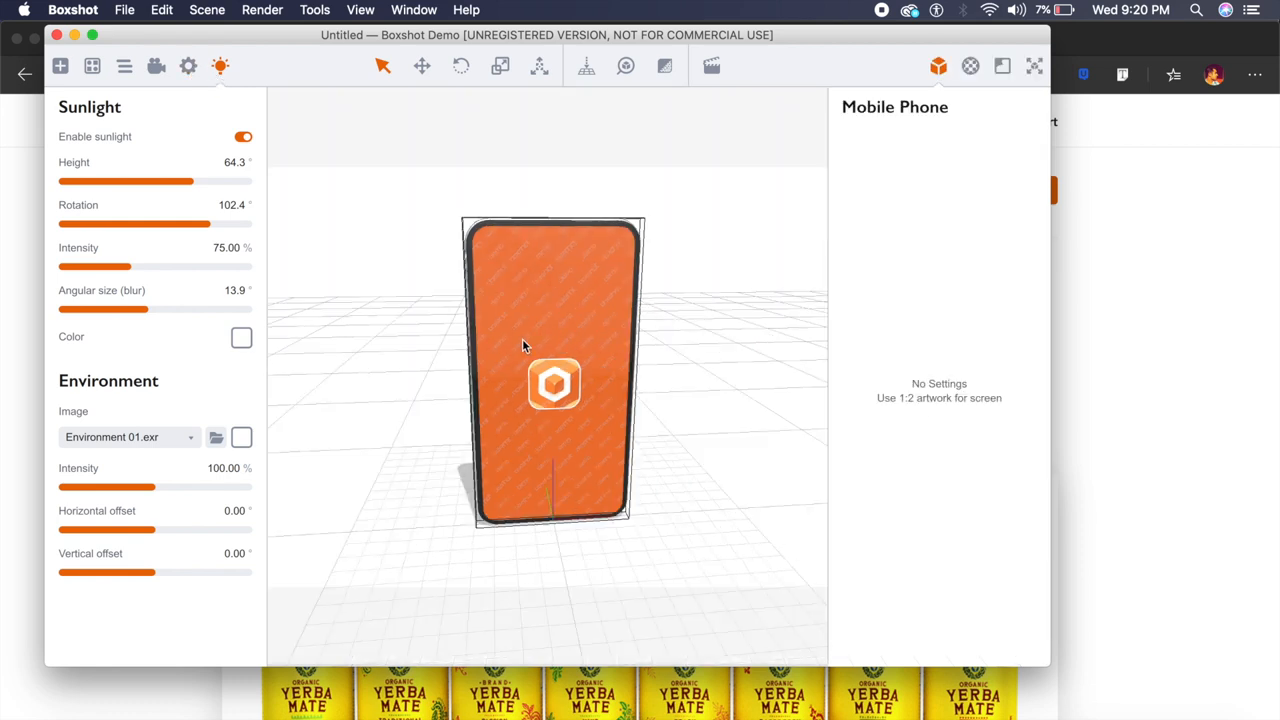
Step: In the camera settings, adjust distance and yaw to frame the phone front-on
left_click(156, 66)
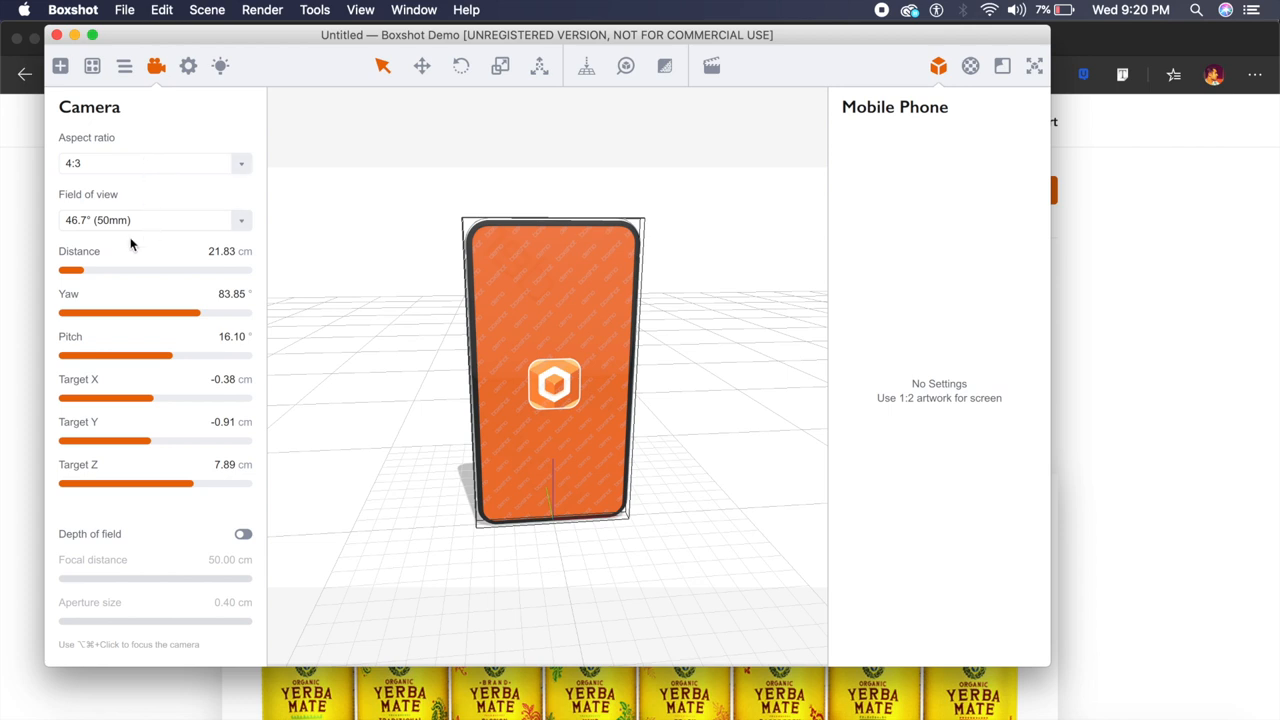
left_click_drag(70, 270, 184, 270)
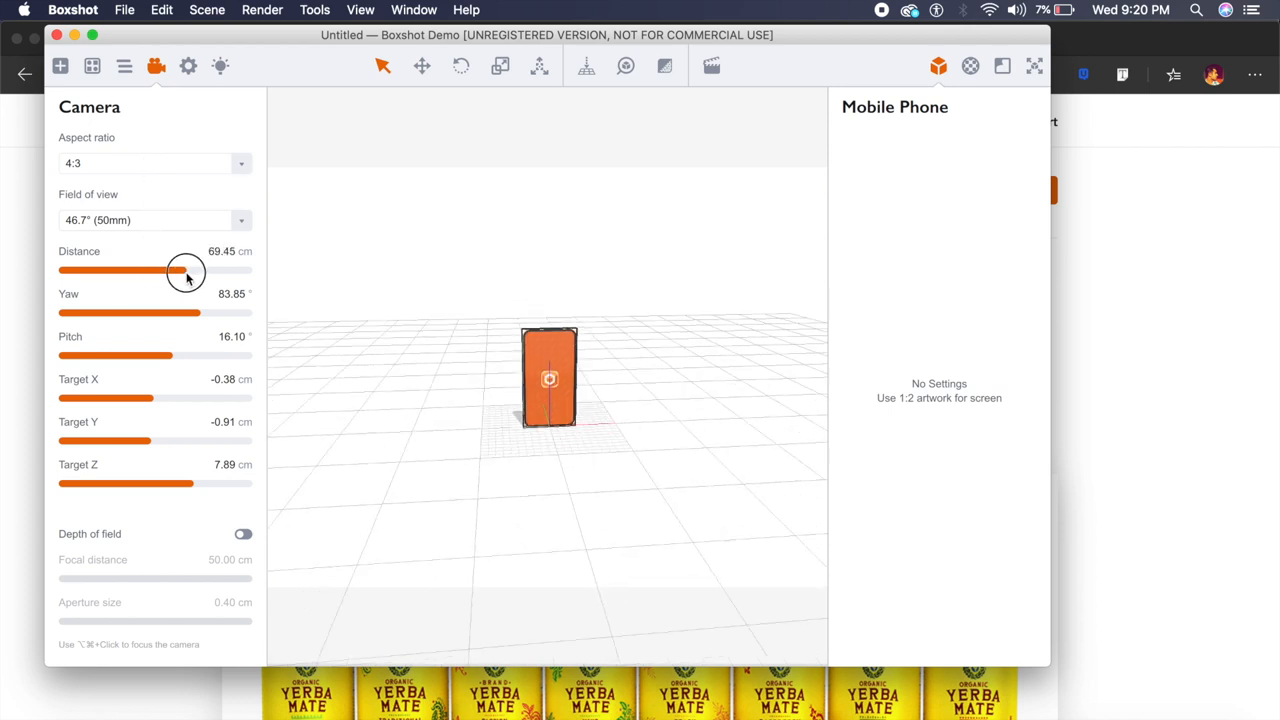
left_click_drag(184, 270, 76, 270)
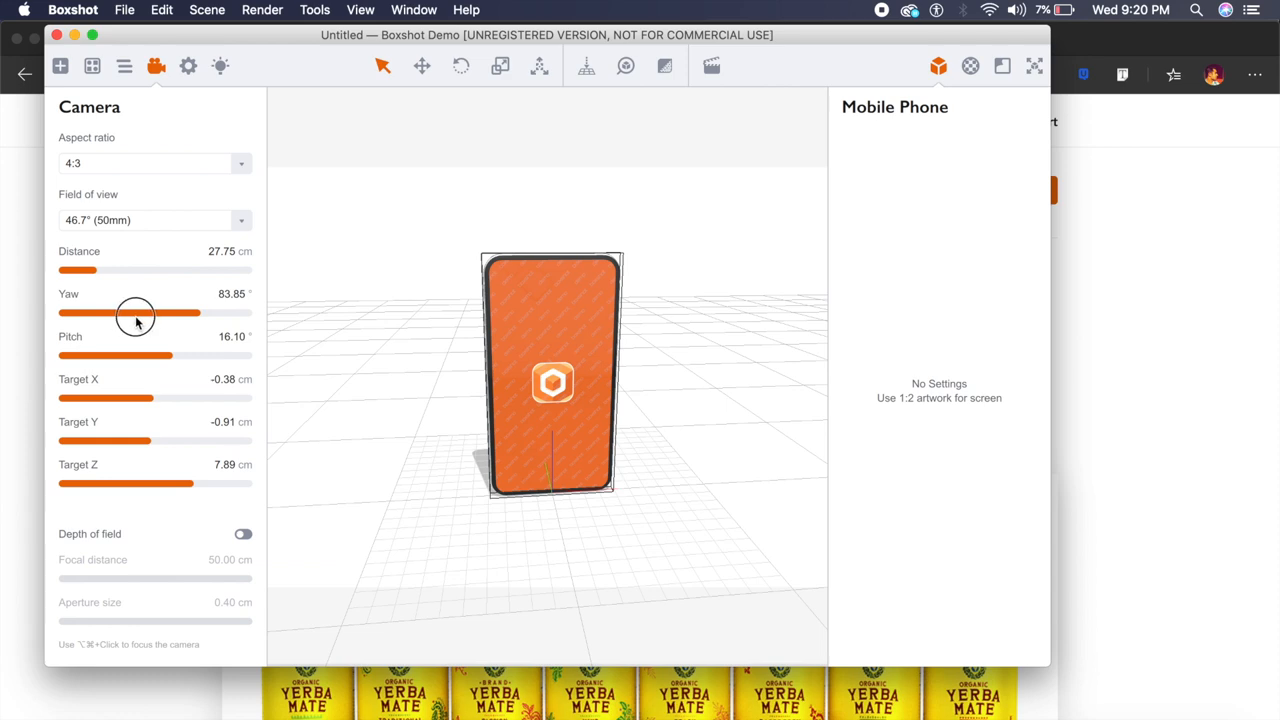
left_click_drag(170, 312, 146, 312)
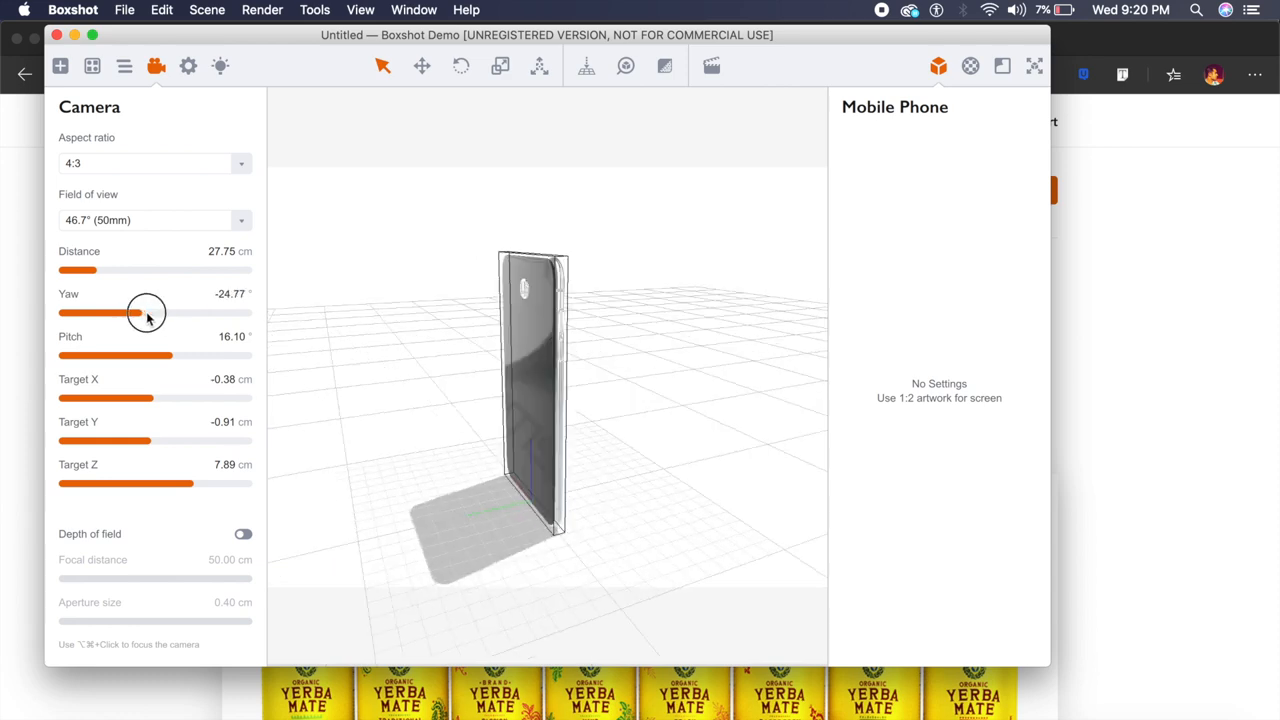
left_click_drag(130, 312, 156, 312)
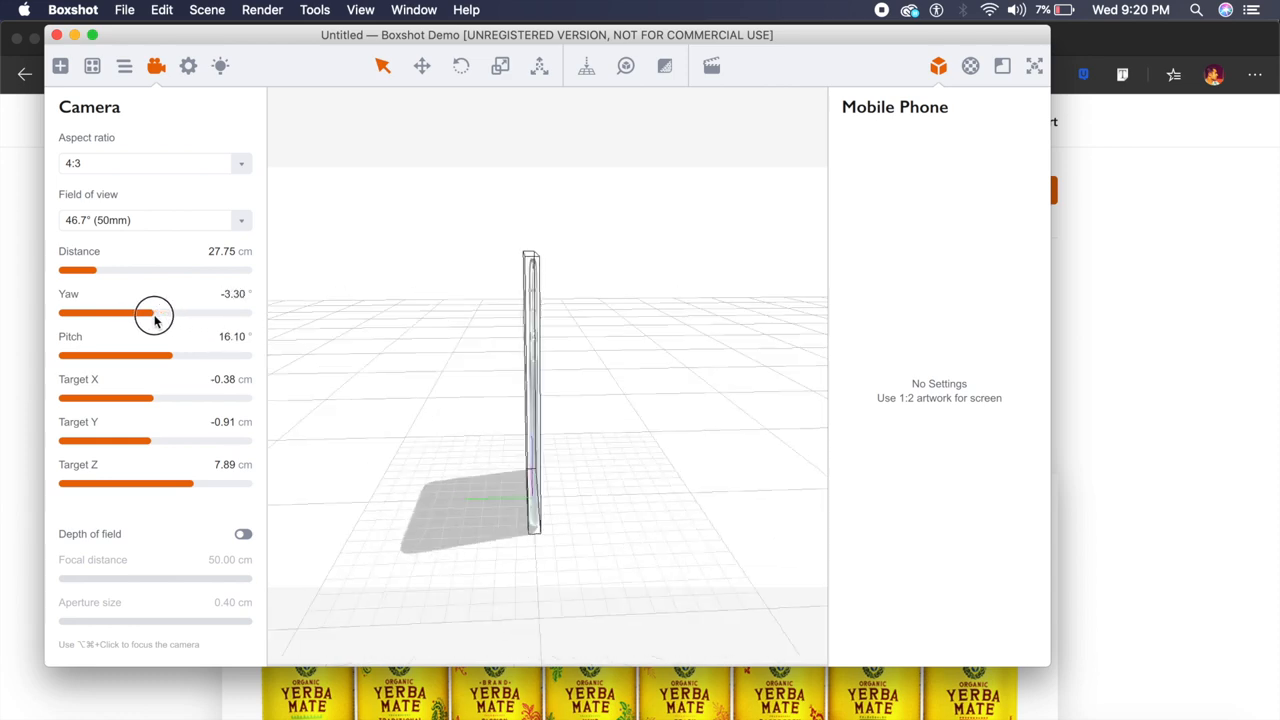
left_click_drag(140, 312, 160, 312)
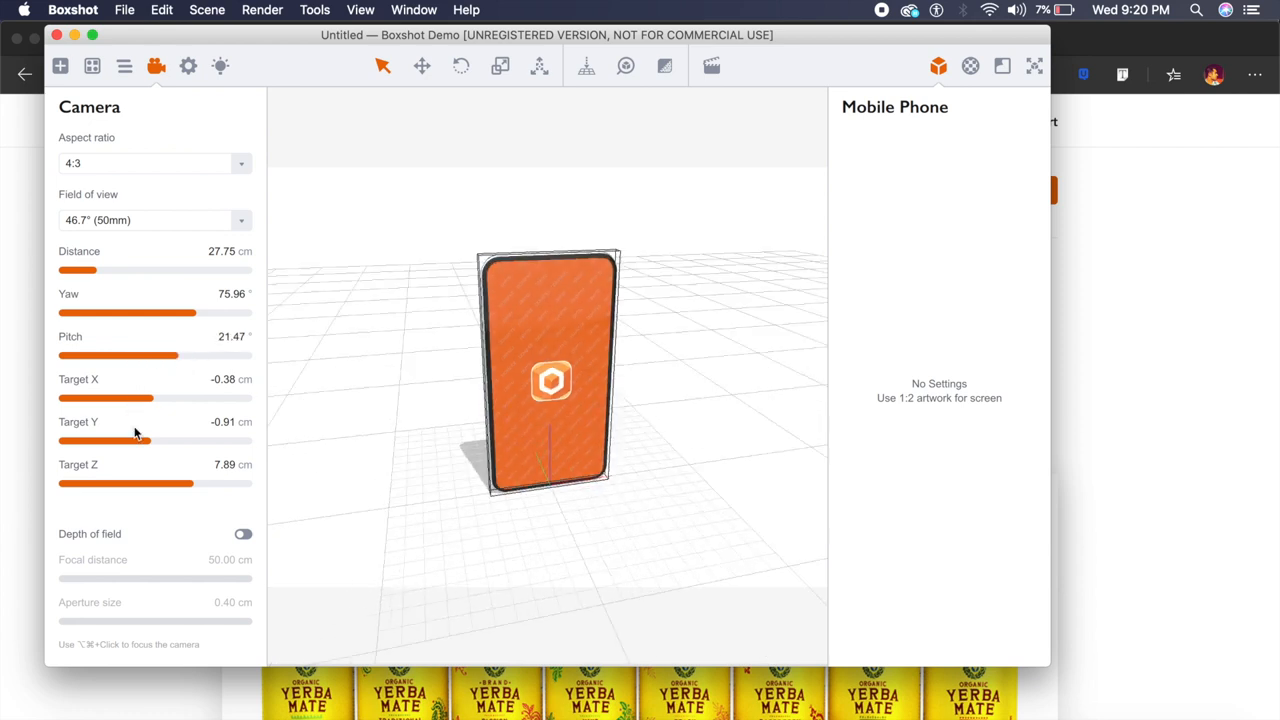
mouse_move(182, 572)
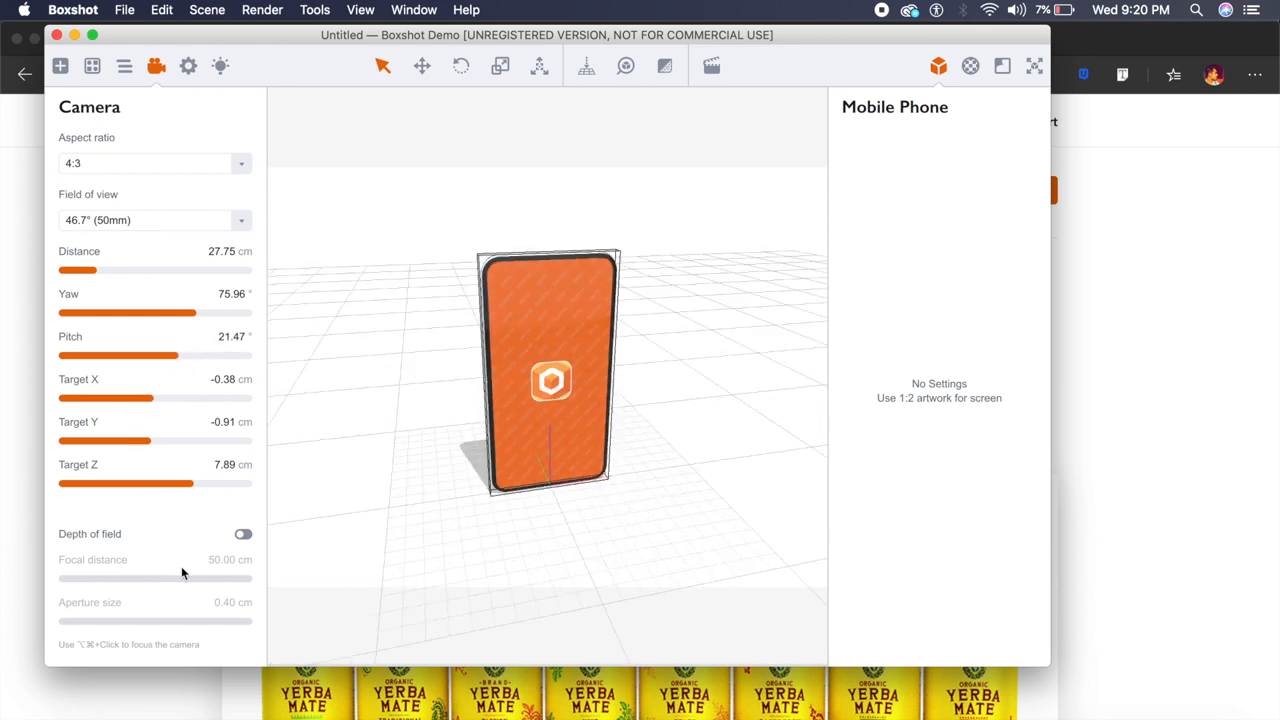
Step: Enable depth of field with about 86 cm focal distance and 1.63 cm aperture, then orbit the phone
left_click(242, 534)
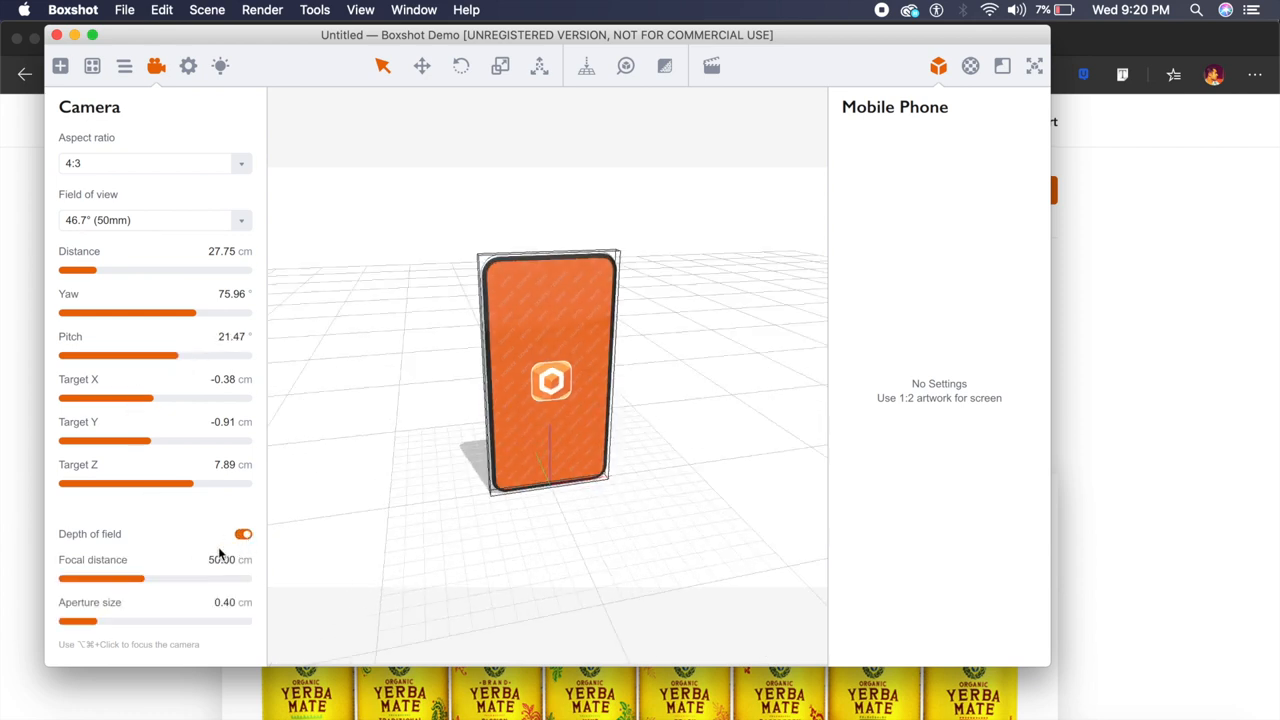
left_click_drag(100, 578, 210, 578)
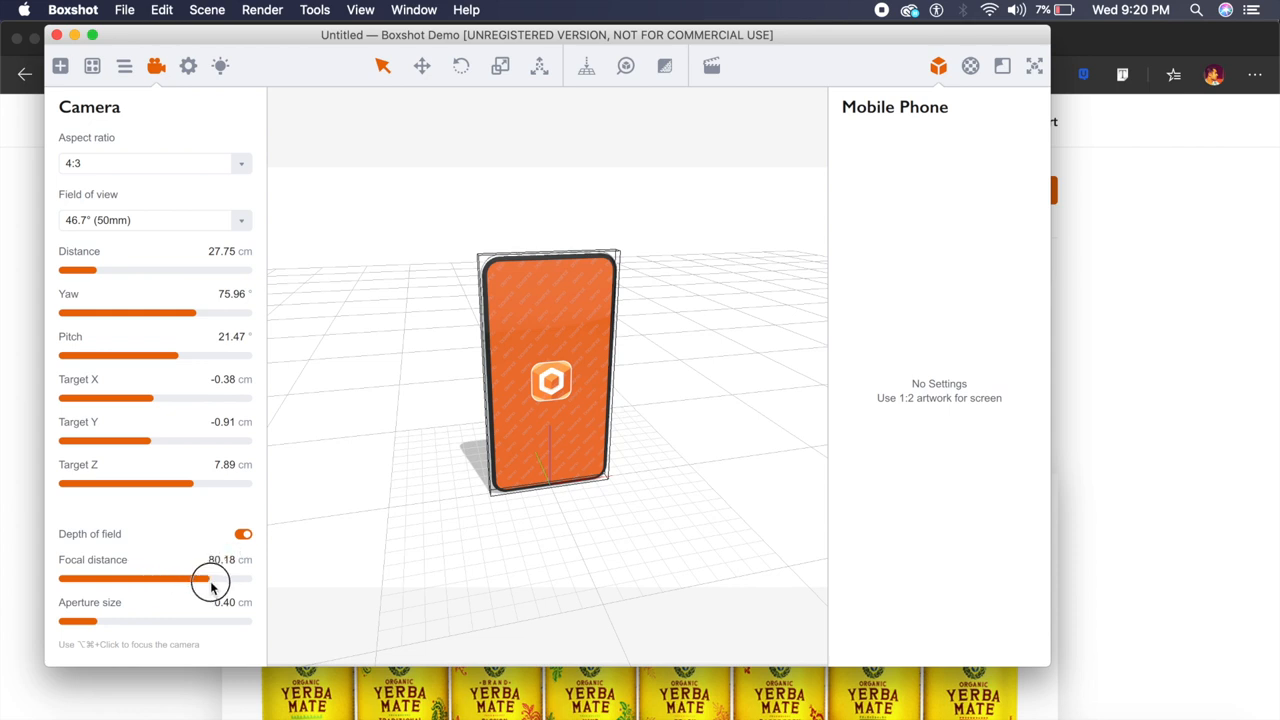
left_click_drag(200, 578, 210, 584)
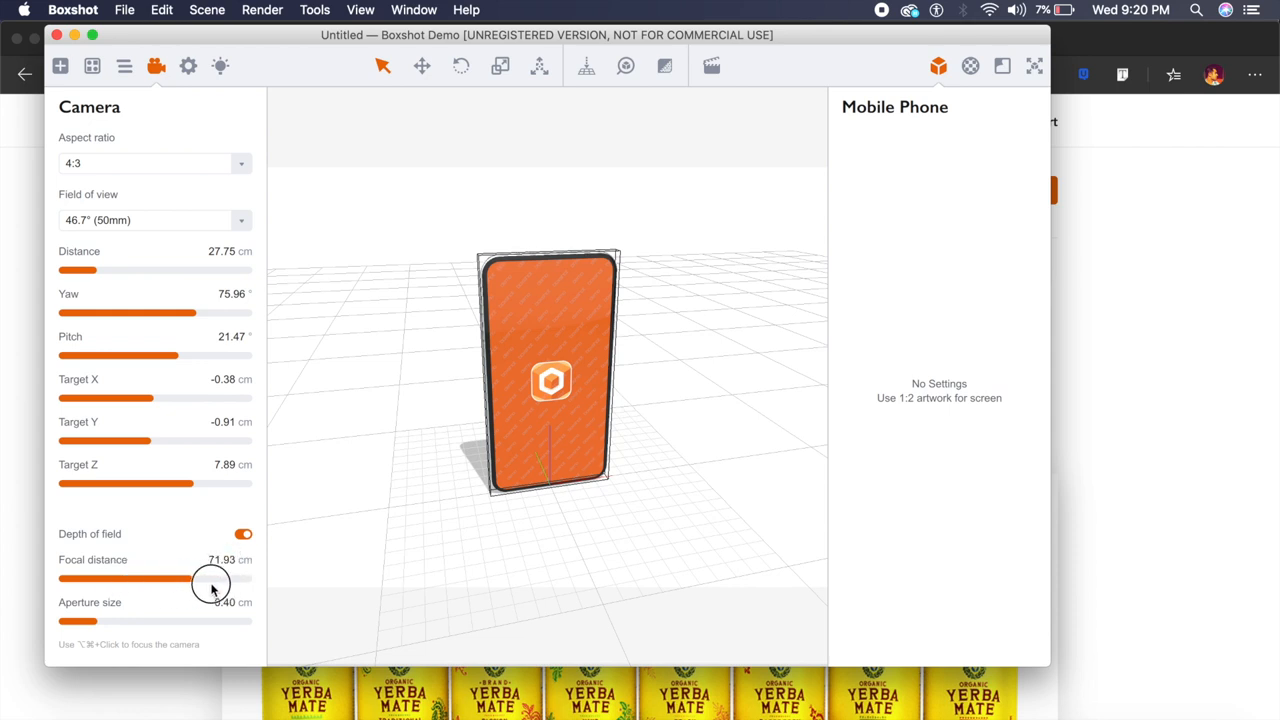
left_click_drag(210, 578, 240, 578)
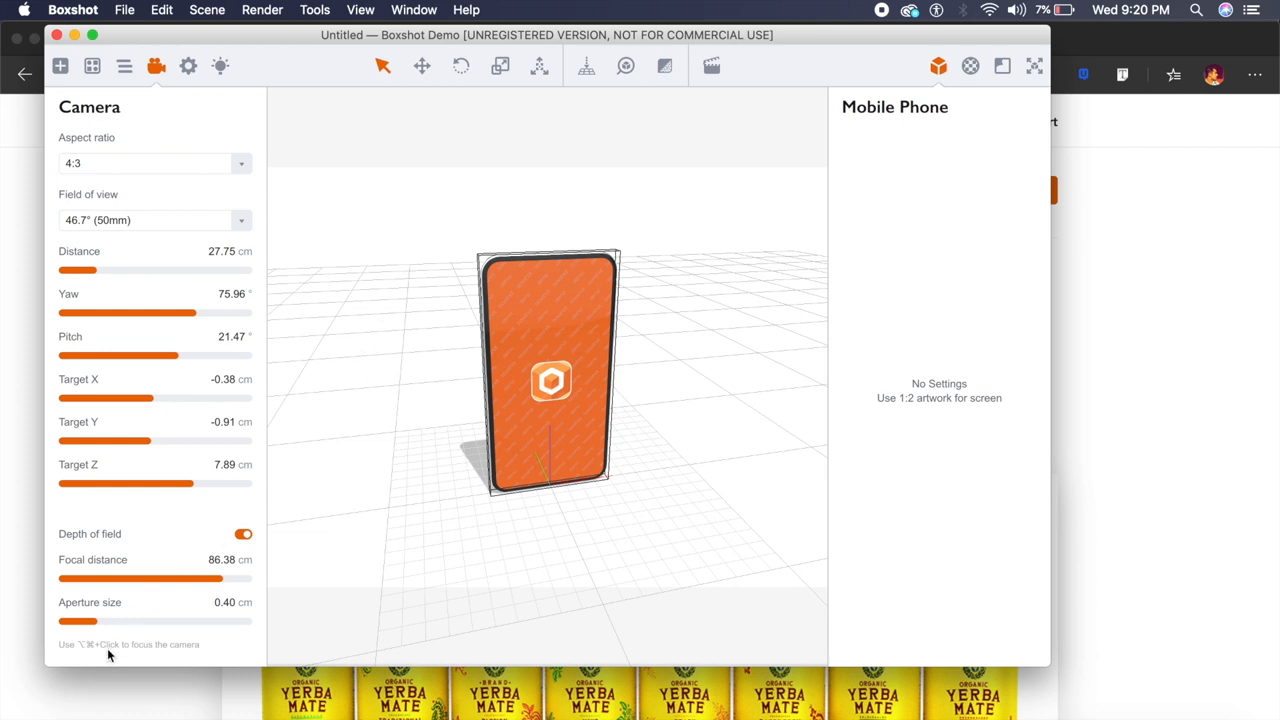
left_click_drag(76, 620, 218, 620)
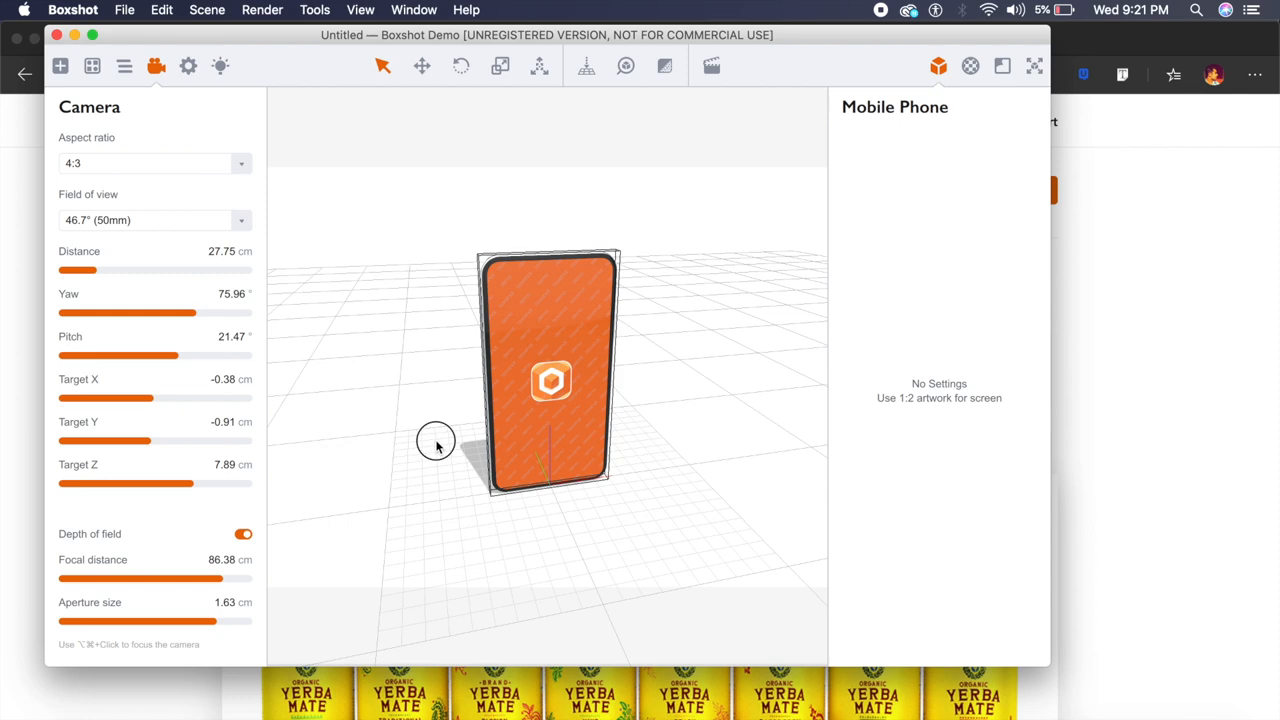
left_click_drag(436, 442, 332, 438)
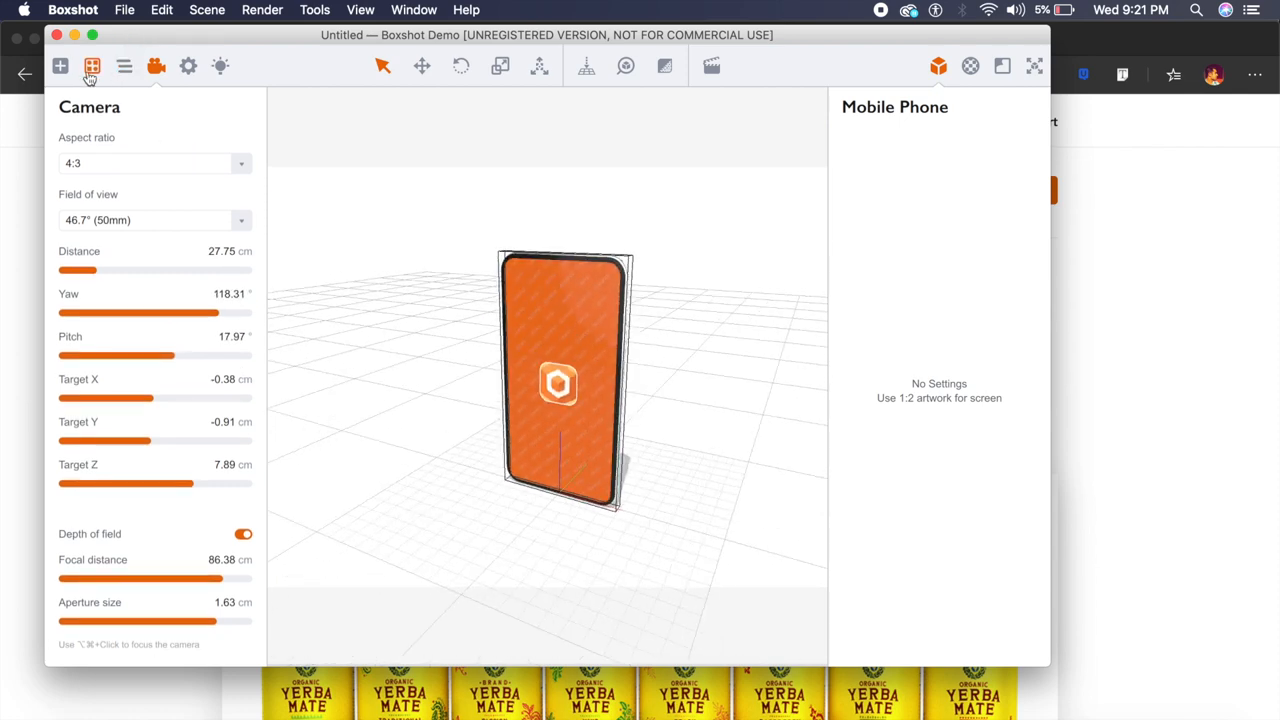
Step: From the Shapes library, add an omni light to the phone scene
left_click(62, 68)
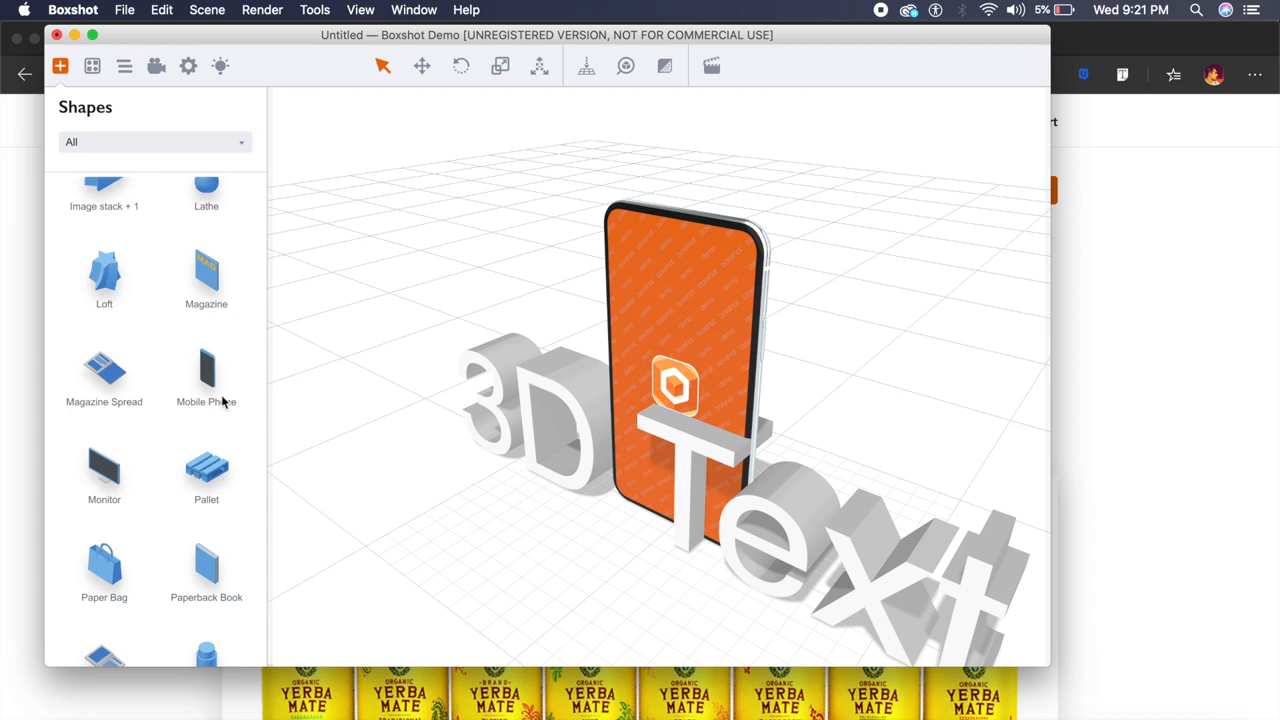
scroll("down", 3)
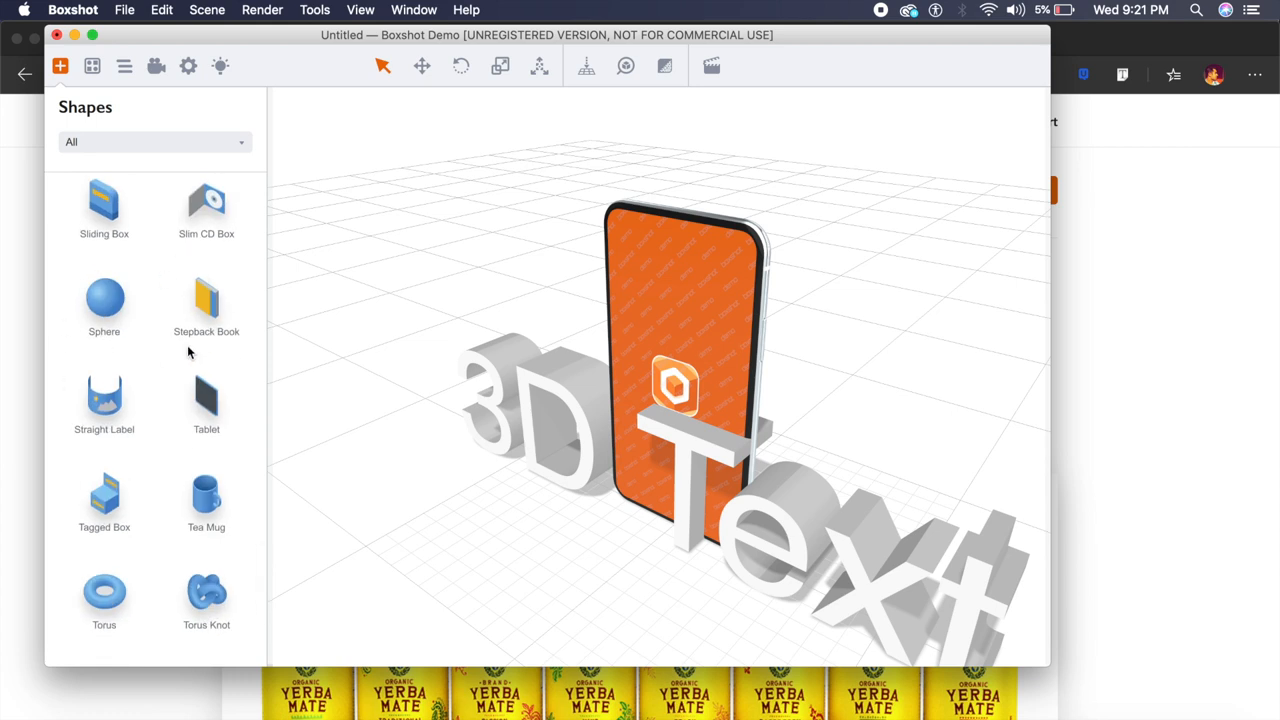
scroll("down", 3)
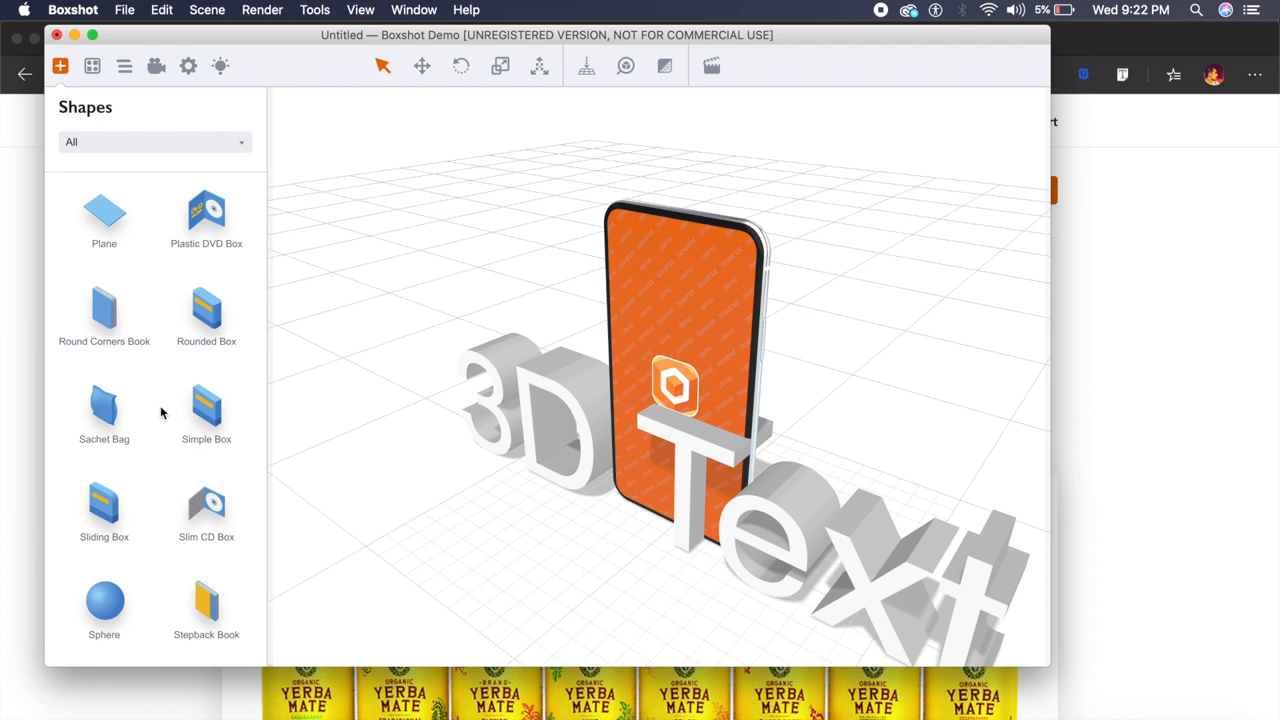
scroll("down", 3)
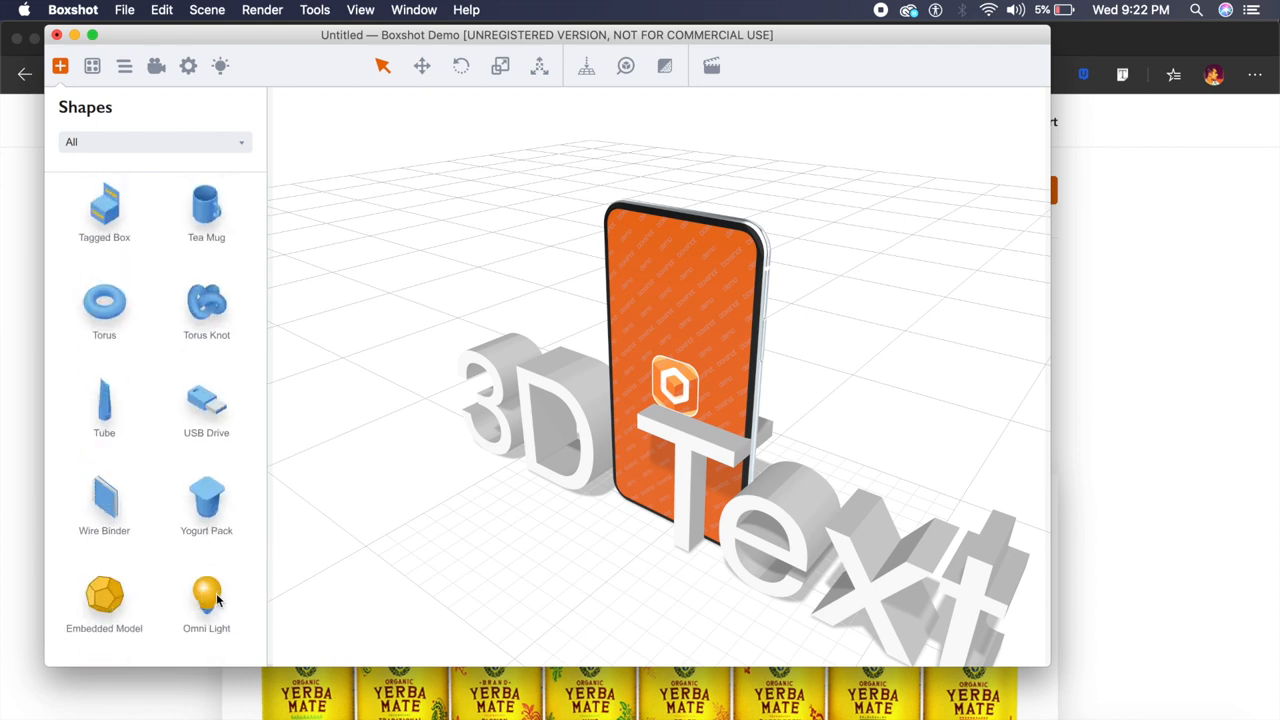
left_click(206, 596)
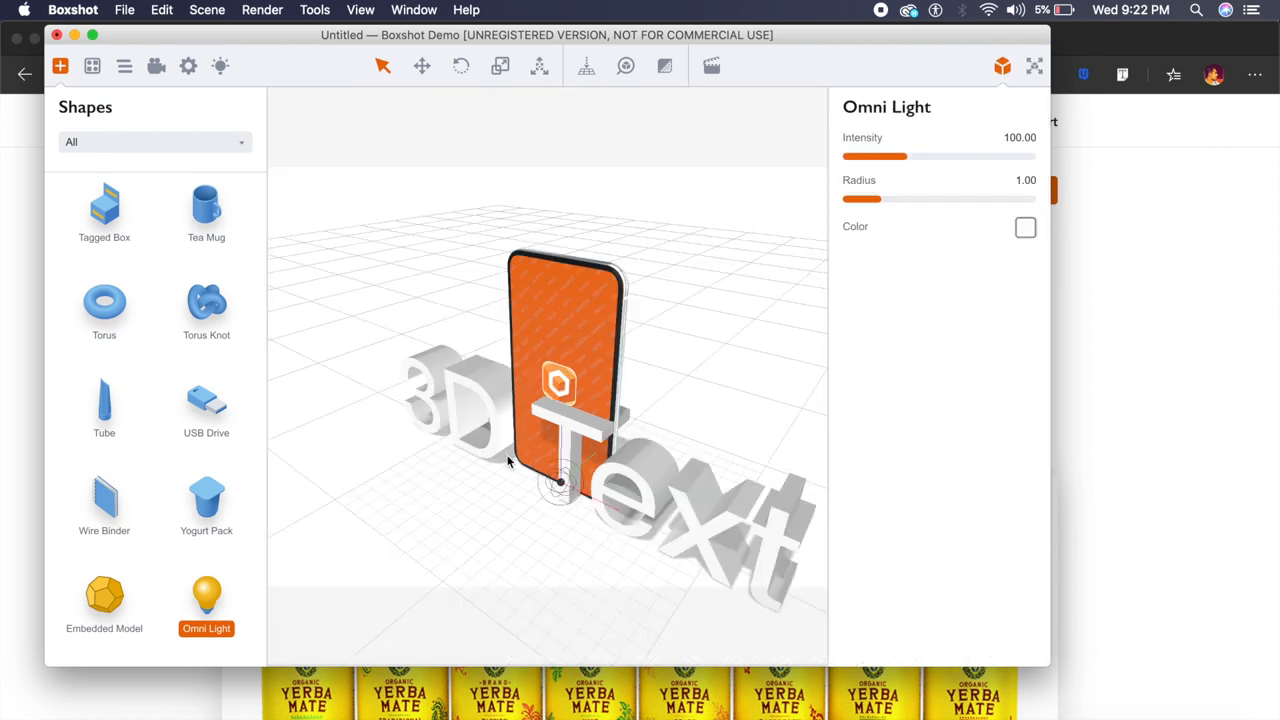
left_click_drag(510, 460, 302, 448)
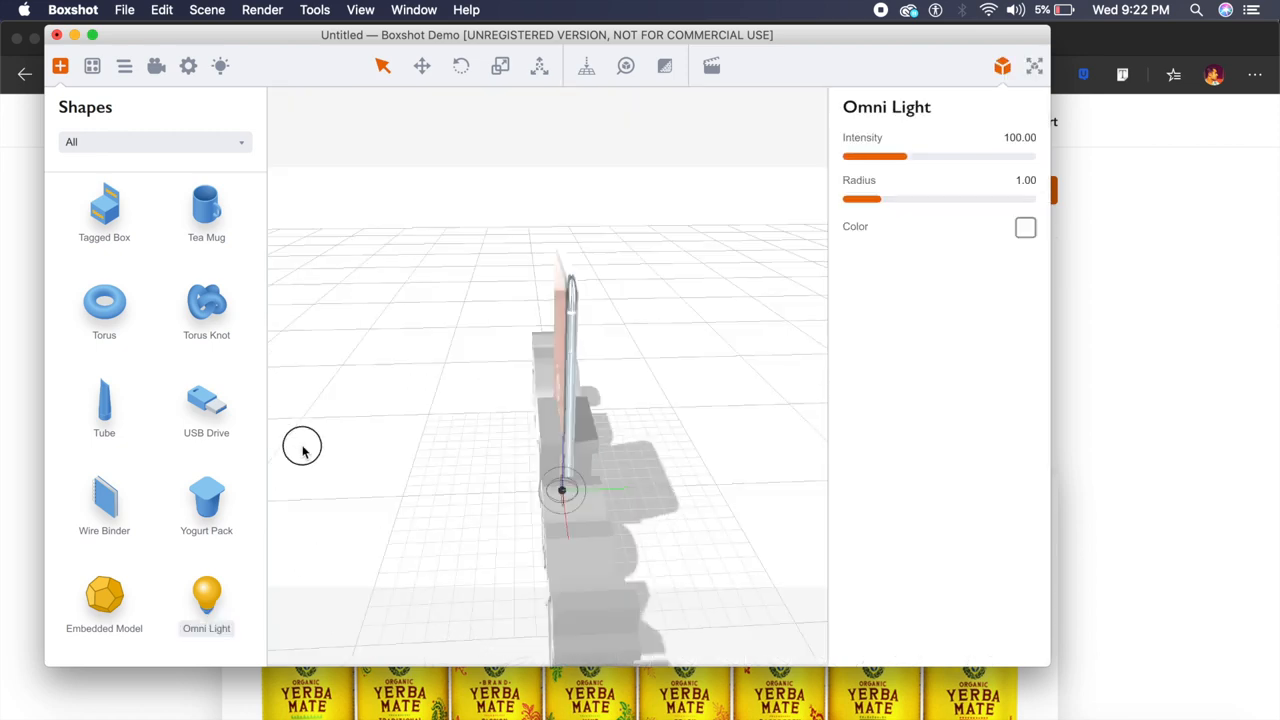
Step: Add a USB flash drive and set its animation phase to 78%
left_click(206, 408)
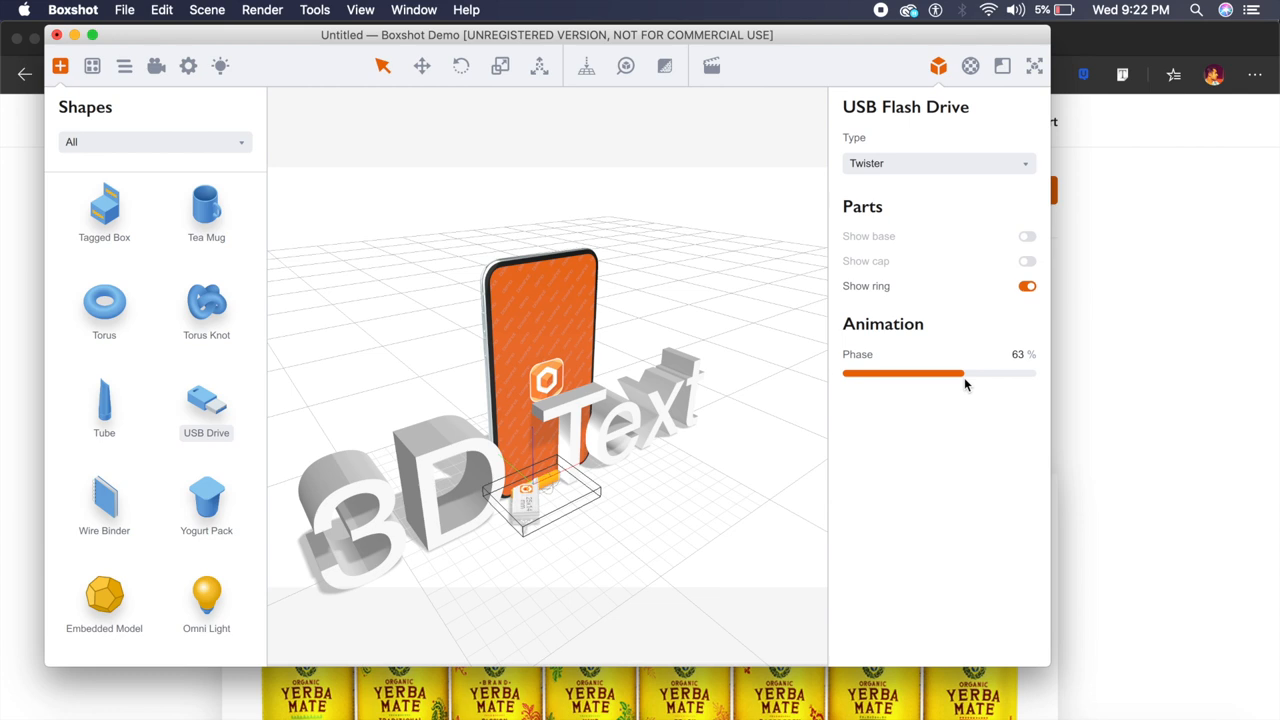
mouse_move(938, 382)
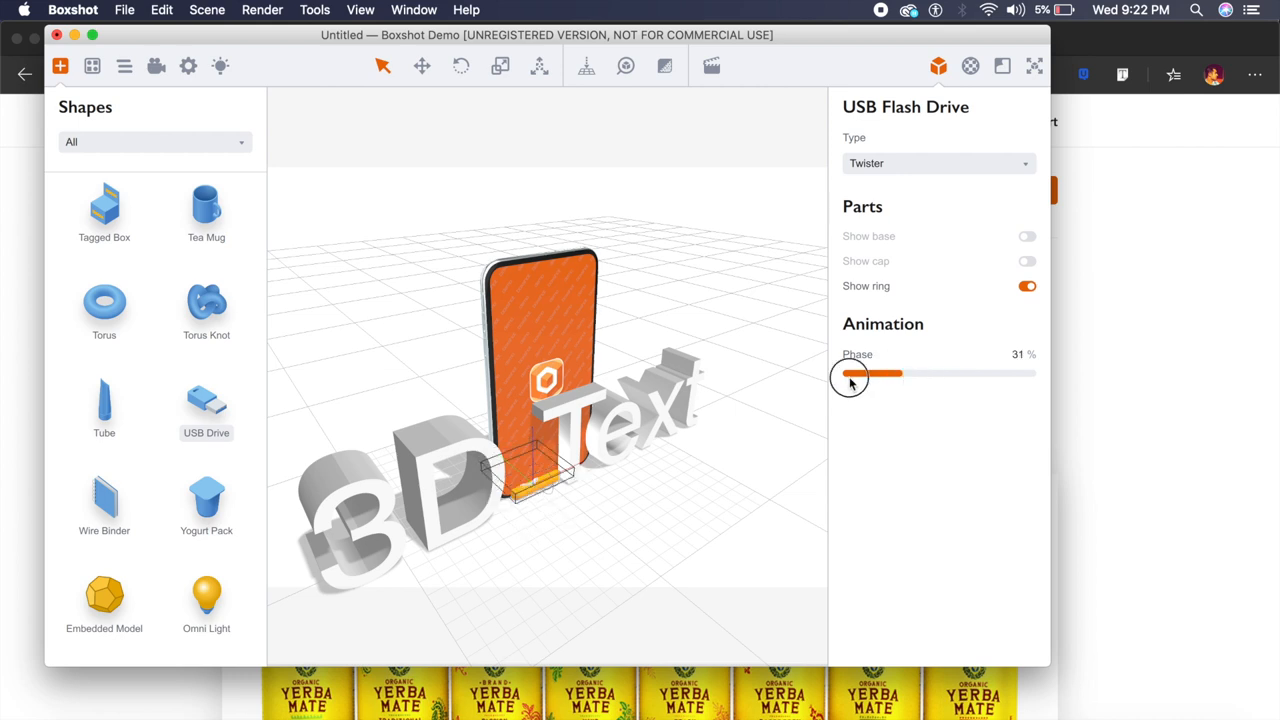
left_click_drag(850, 374, 984, 374)
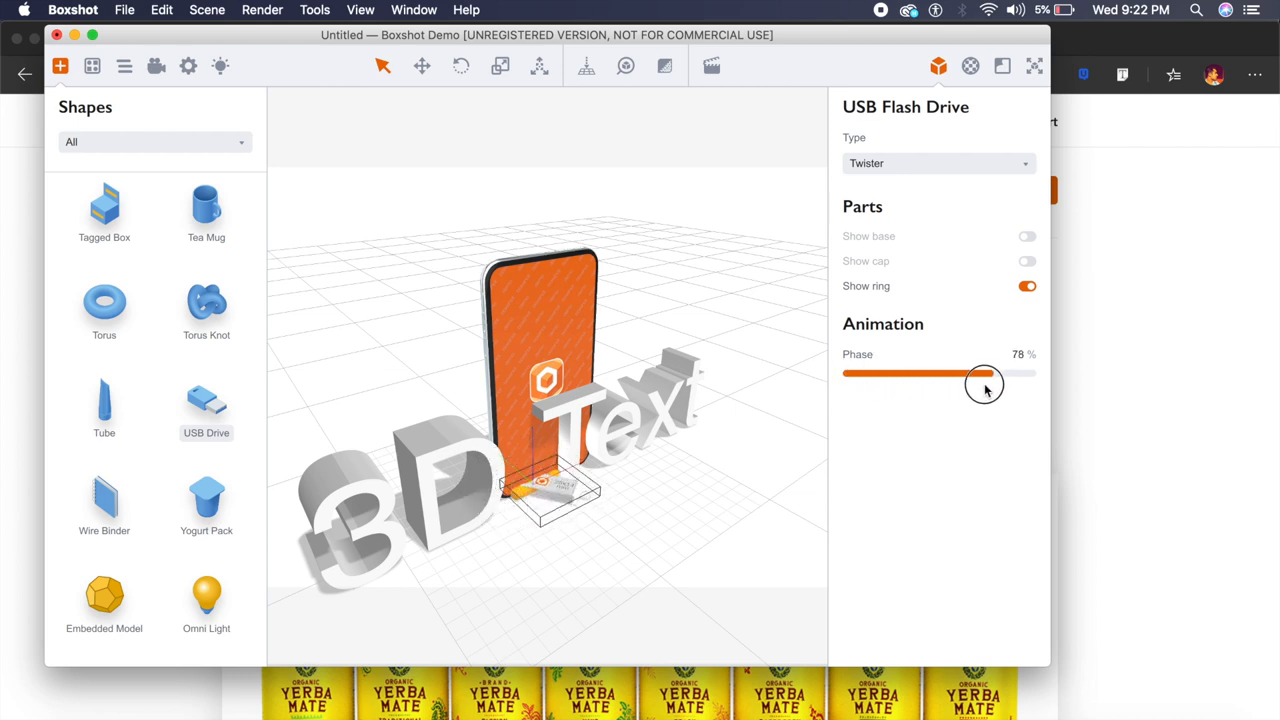
left_click_drag(984, 374, 890, 374)
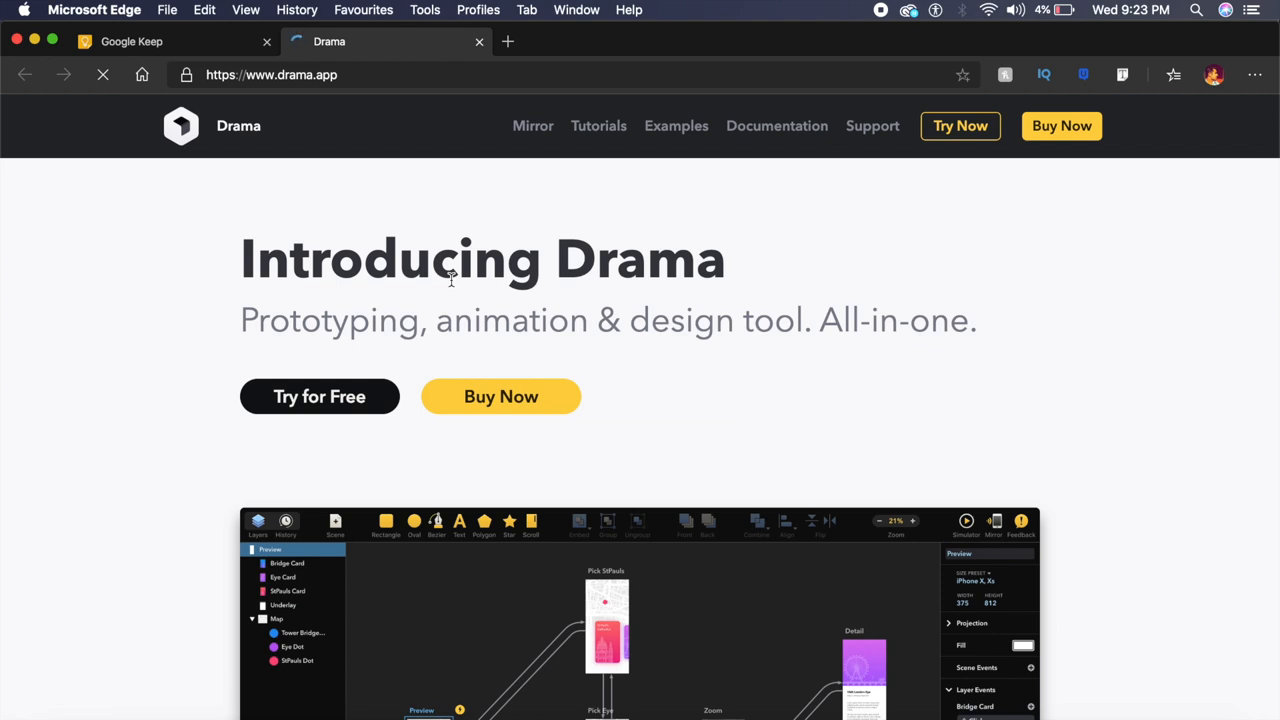
Step: Scroll the drama.app homepage past Drivers, Magic Drag and Drawing Tools to the Mirror section
scroll("down", 3)
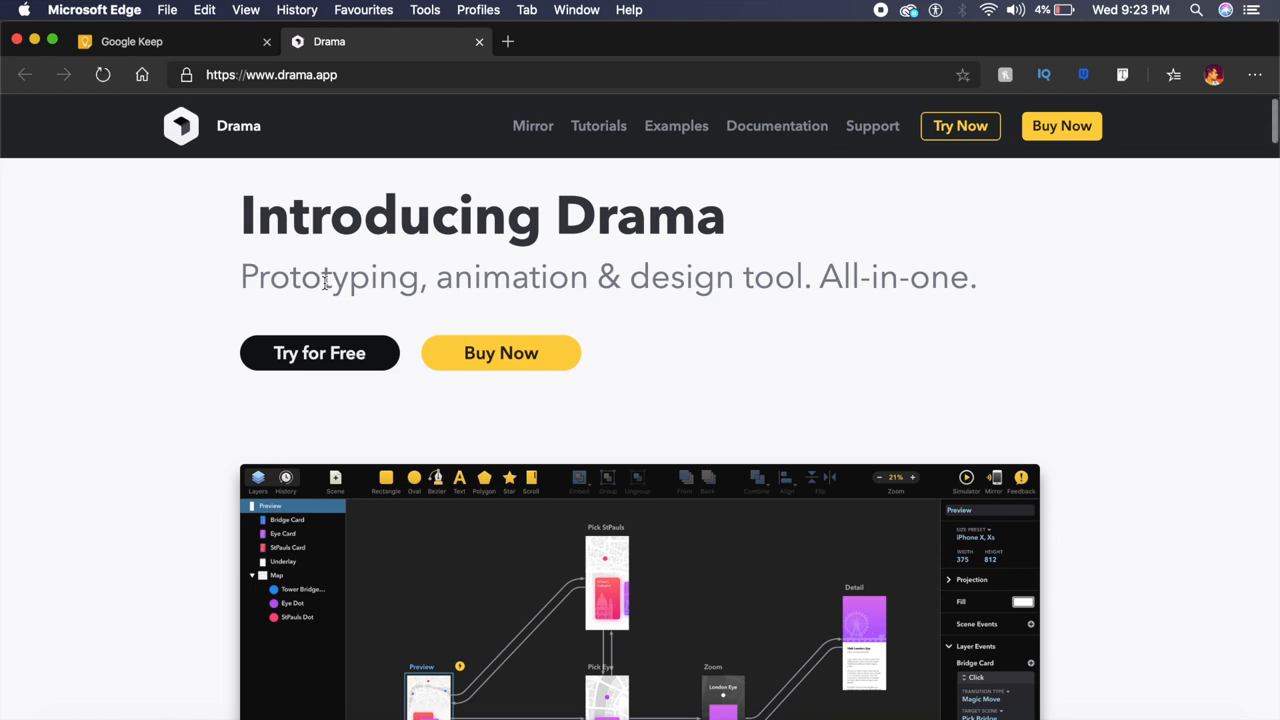
scroll("down", 3)
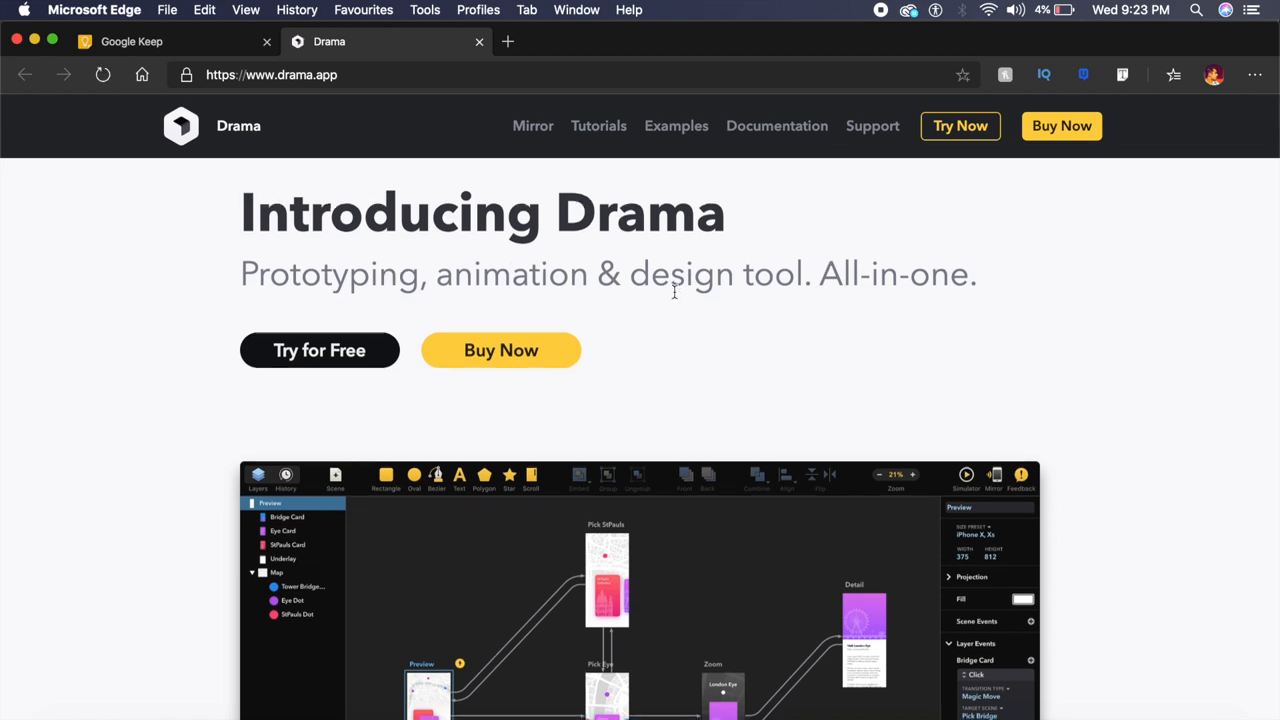
scroll("down", 3)
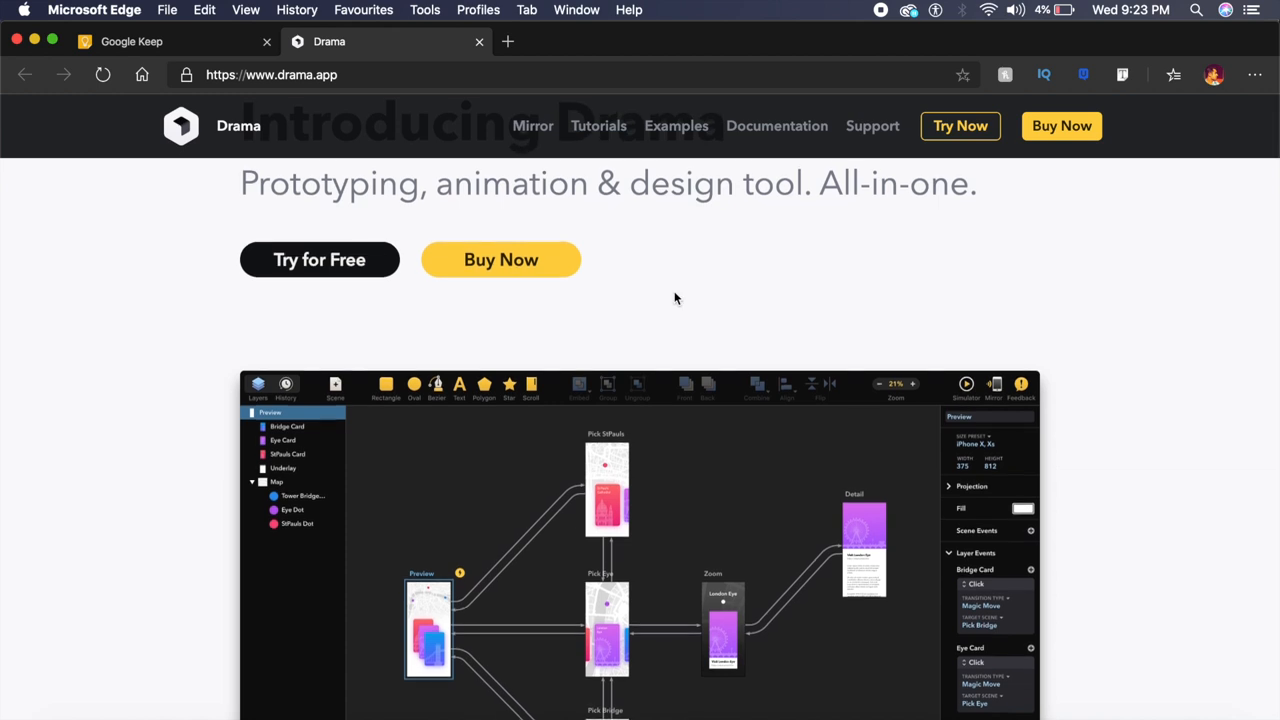
scroll("down", 3)
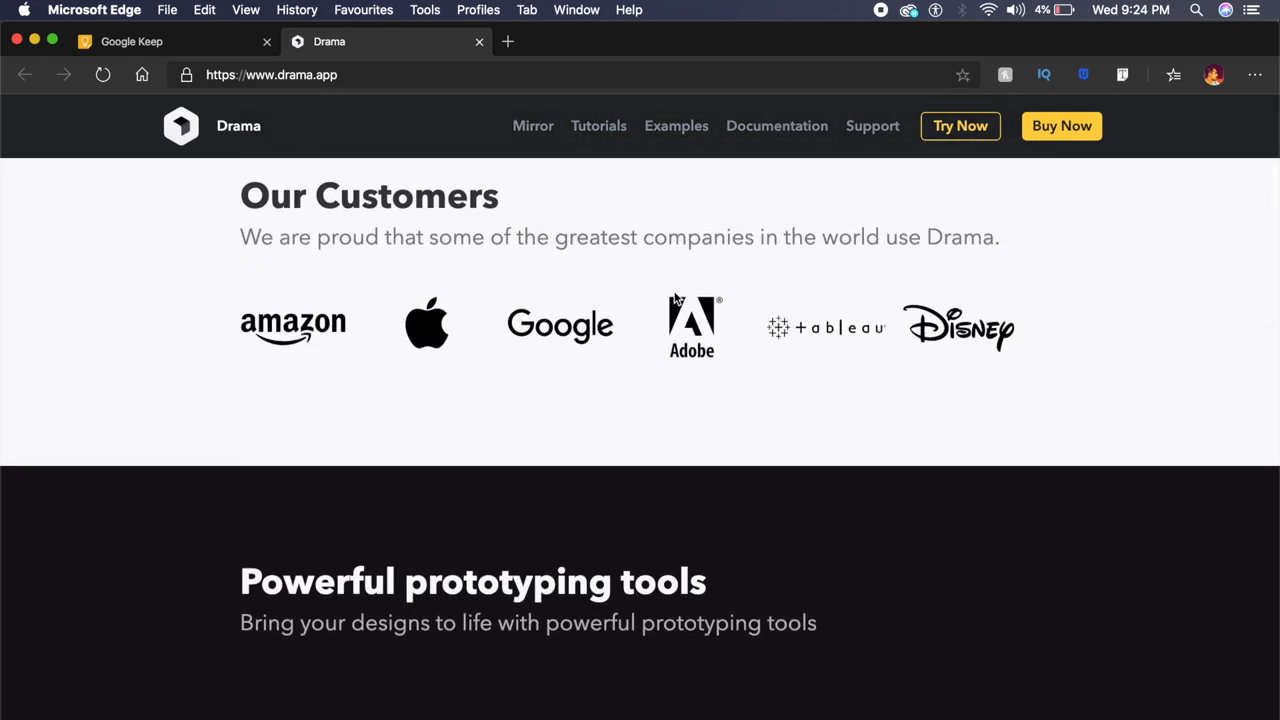
scroll("down", 3)
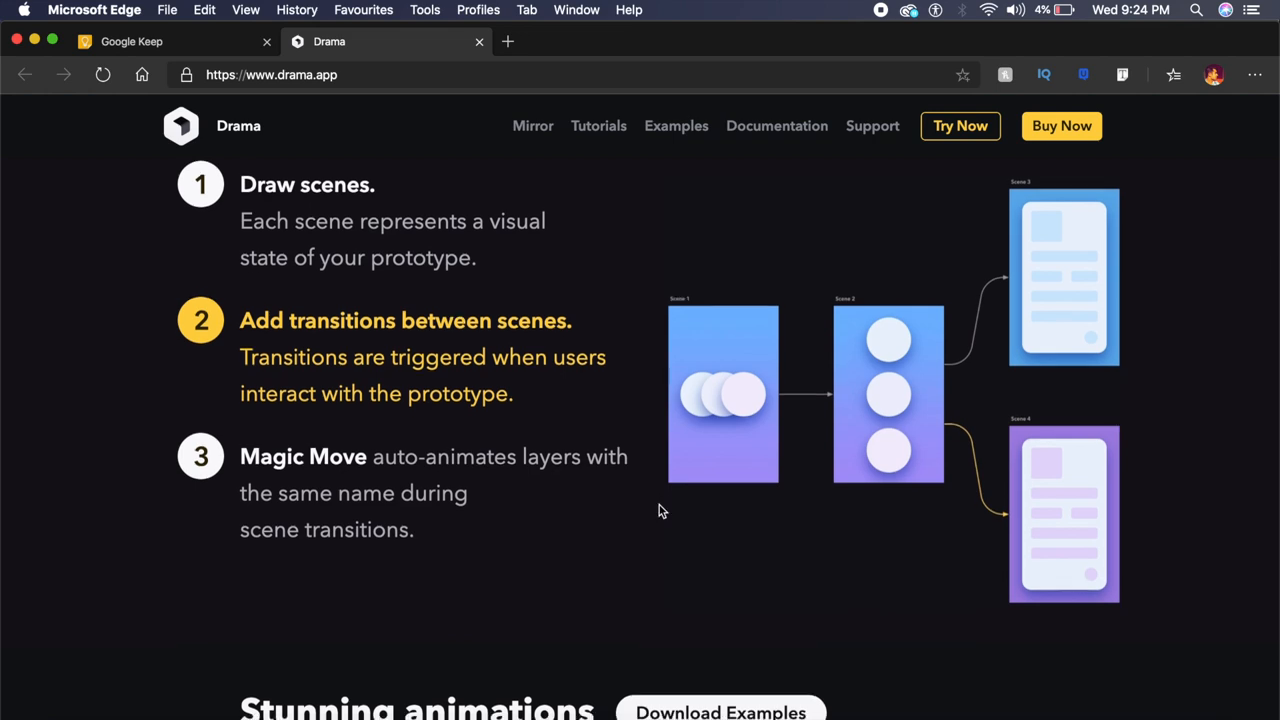
scroll("down", 3)
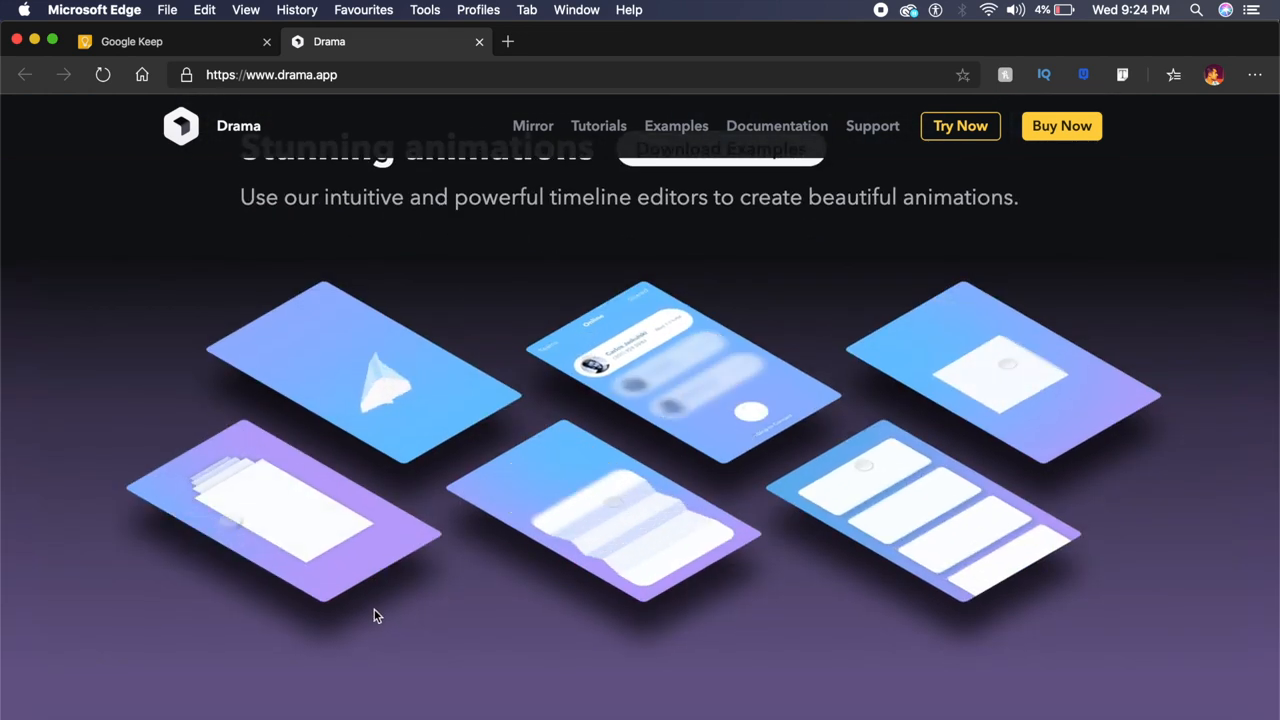
scroll("down", 3)
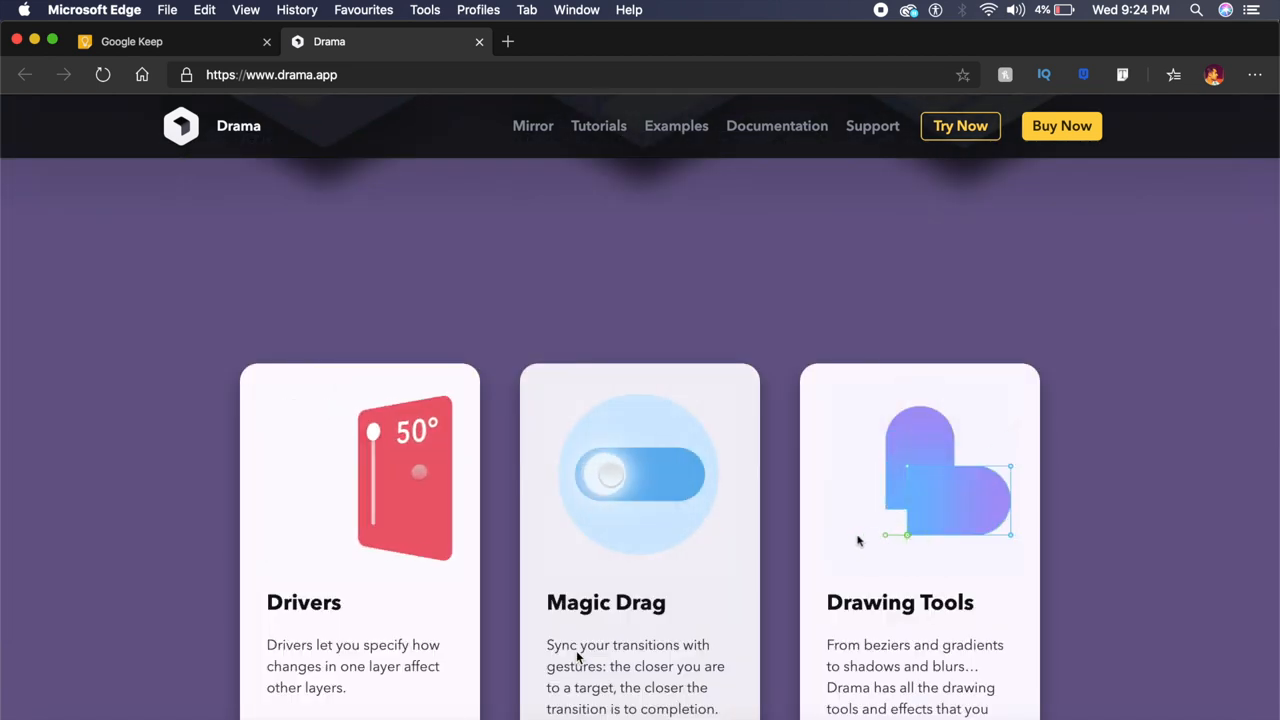
scroll("down", 3)
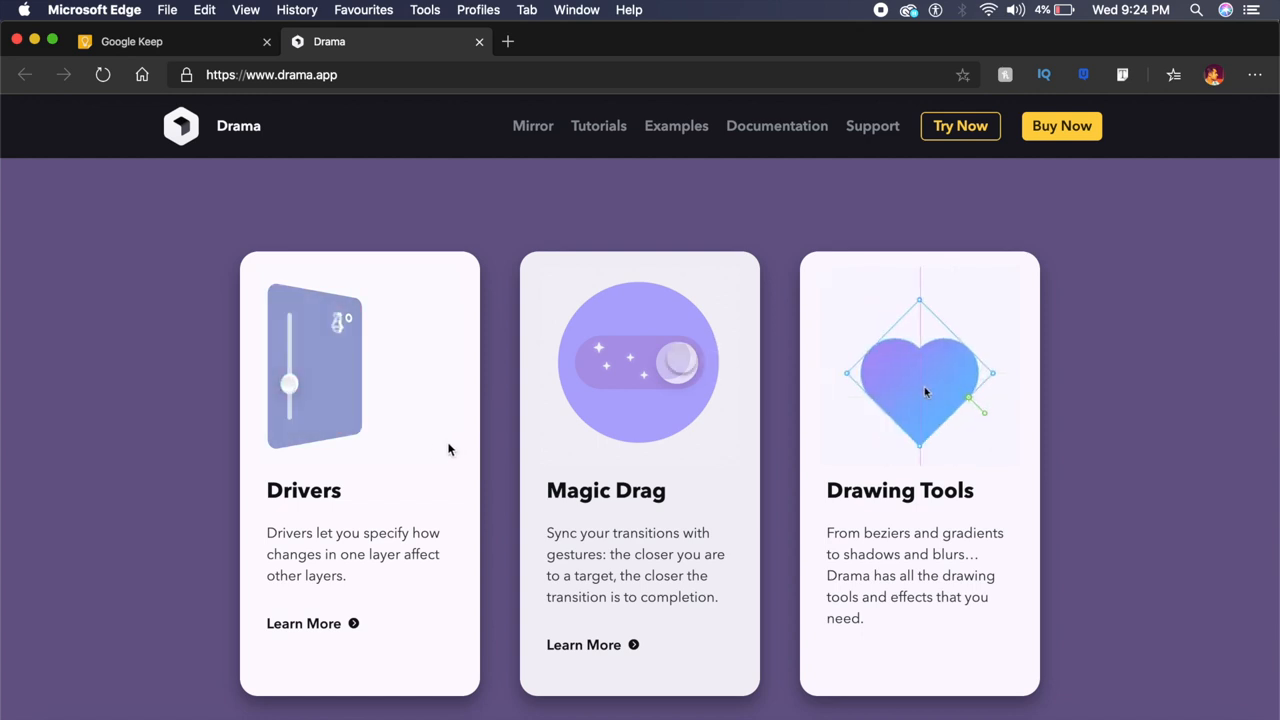
scroll("down", 3)
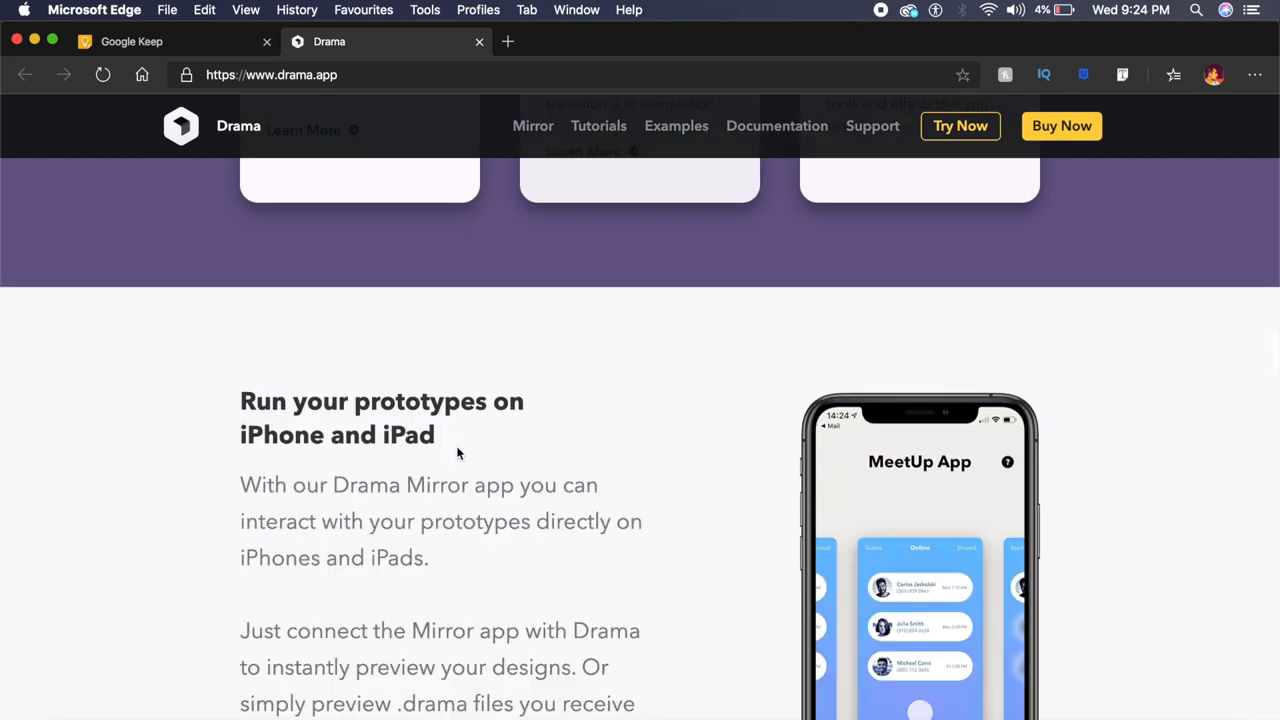
scroll("down", 3)
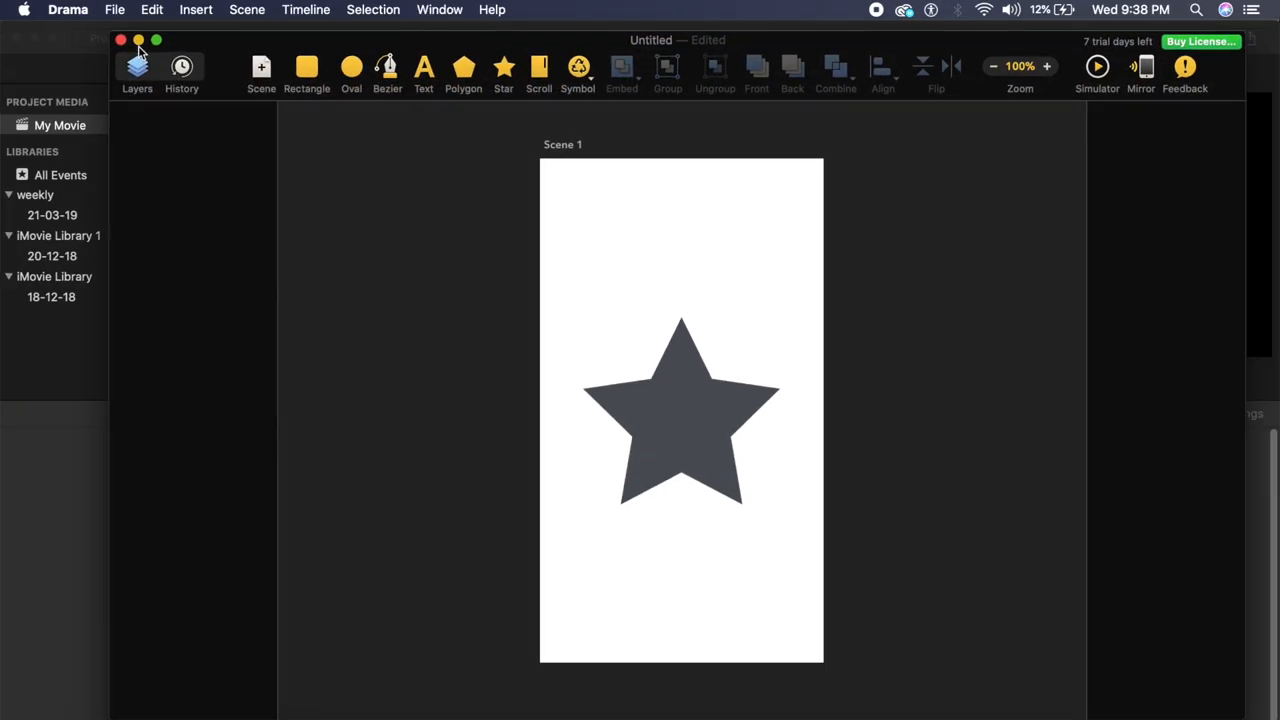
Step: Maximize Drama, select the star and expand its Rotation & Scale properties (0°, 100%)
left_click(156, 40)
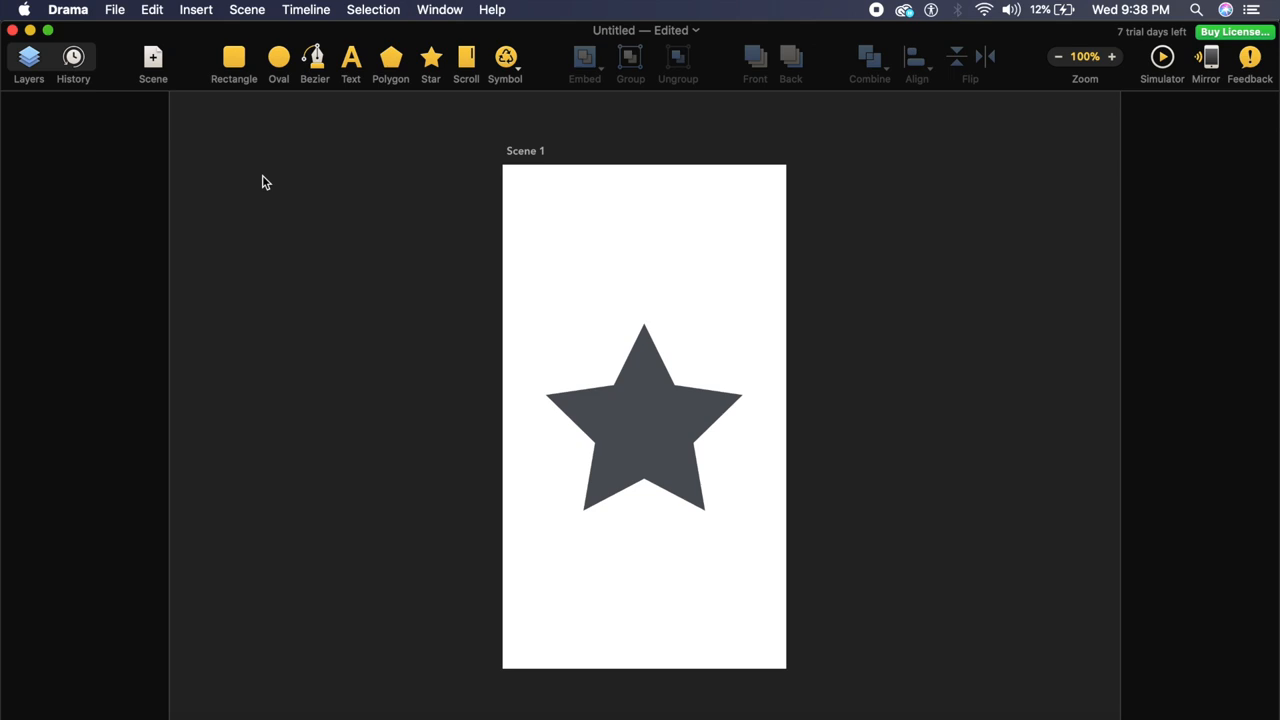
left_click(652, 438)
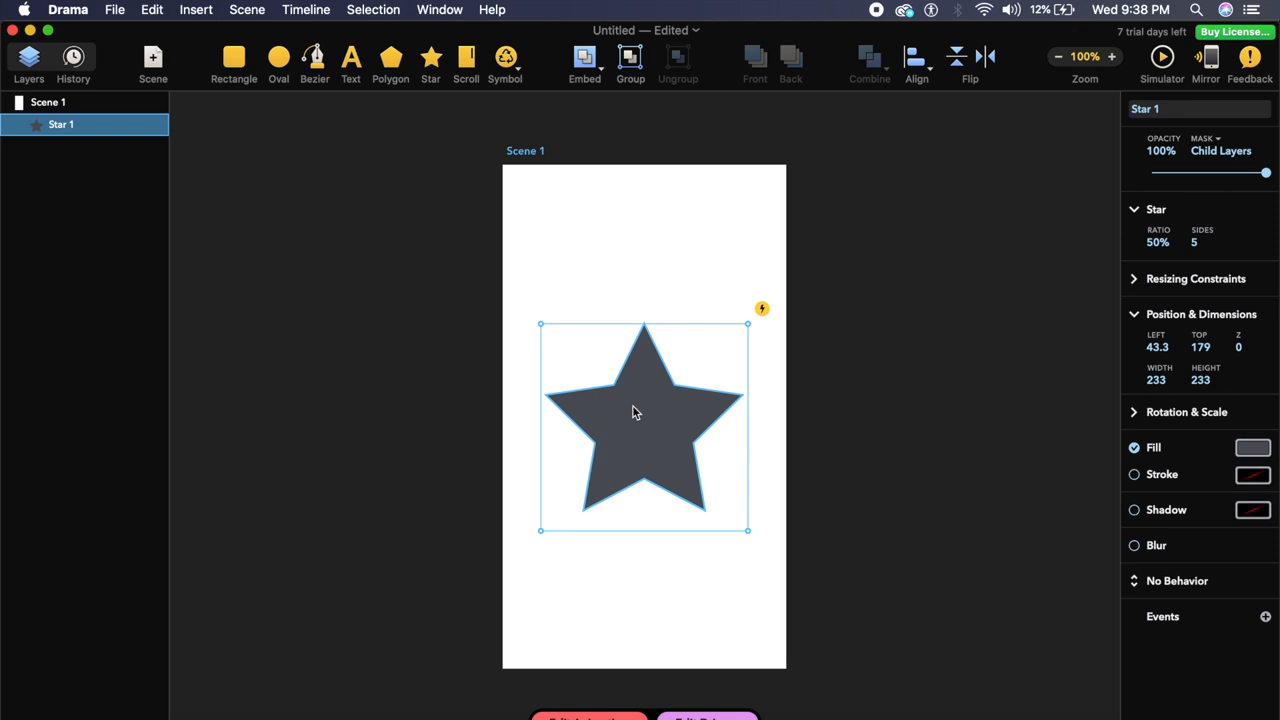
left_click(1156, 348)
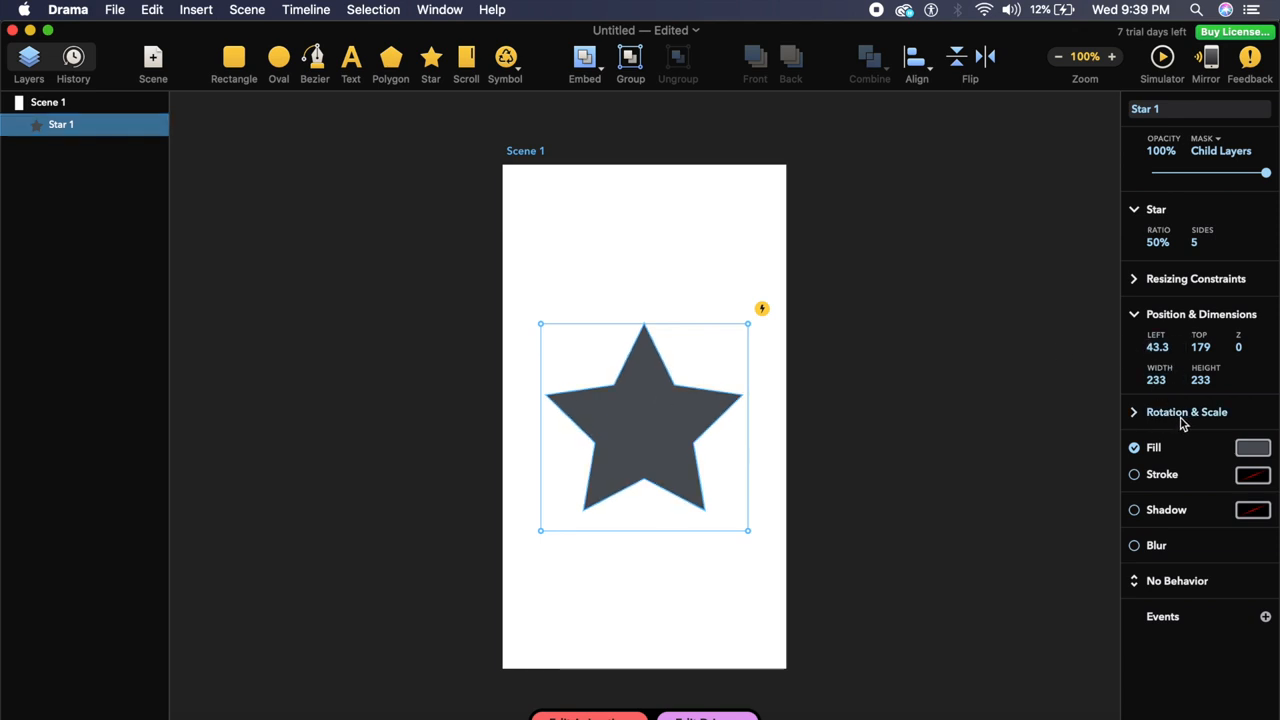
left_click(1180, 412)
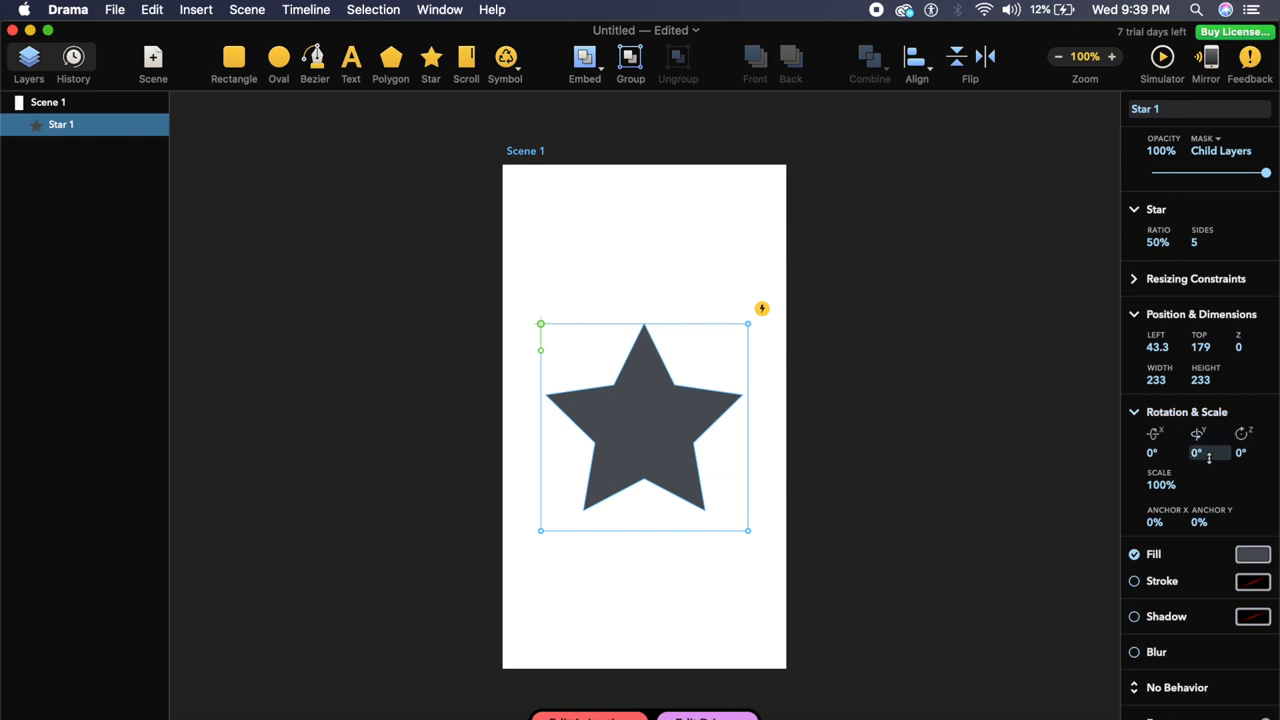
Step: Record a Y-rotation track from 180° to 0° on the star, then play and pause it
left_click(1198, 452)
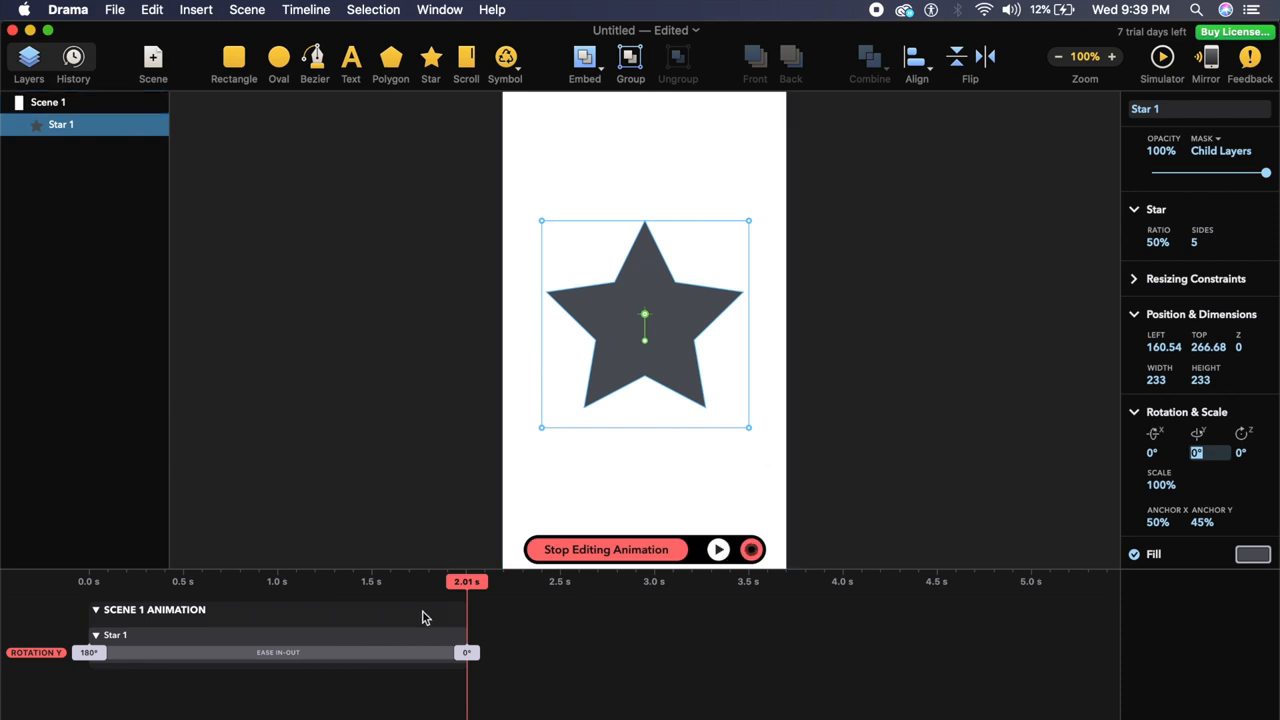
left_click(720, 548)
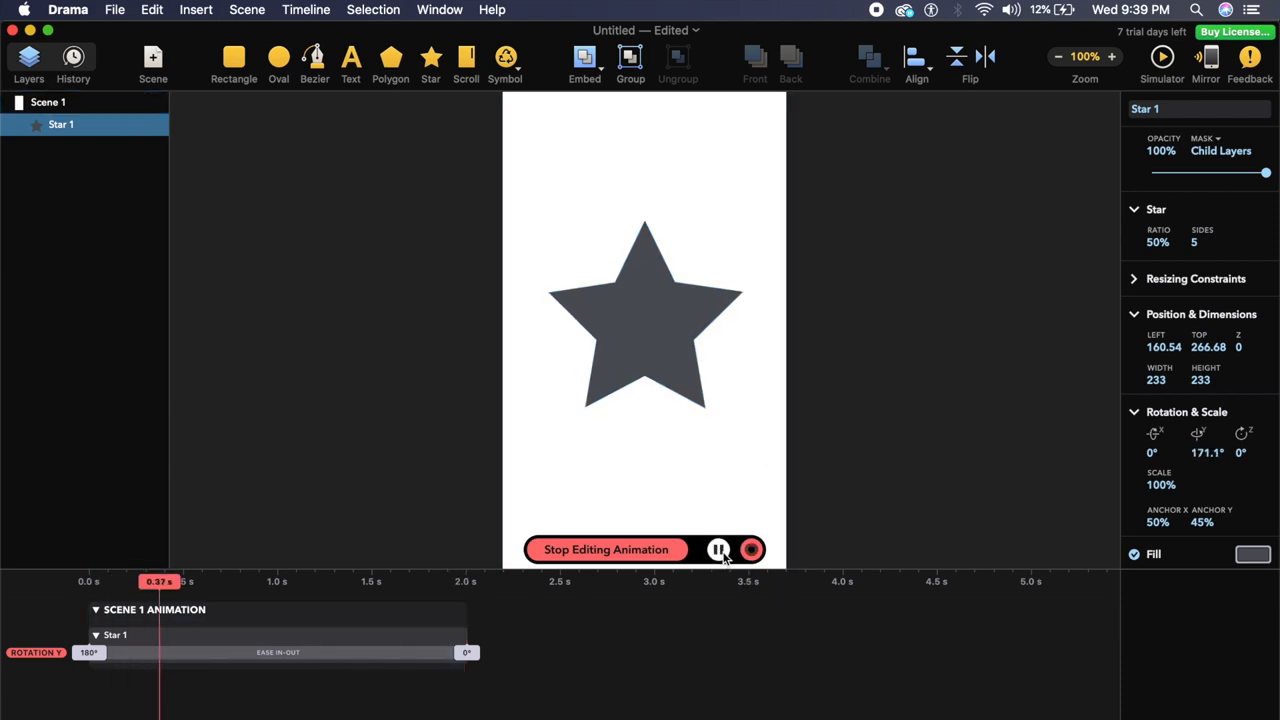
left_click(720, 548)
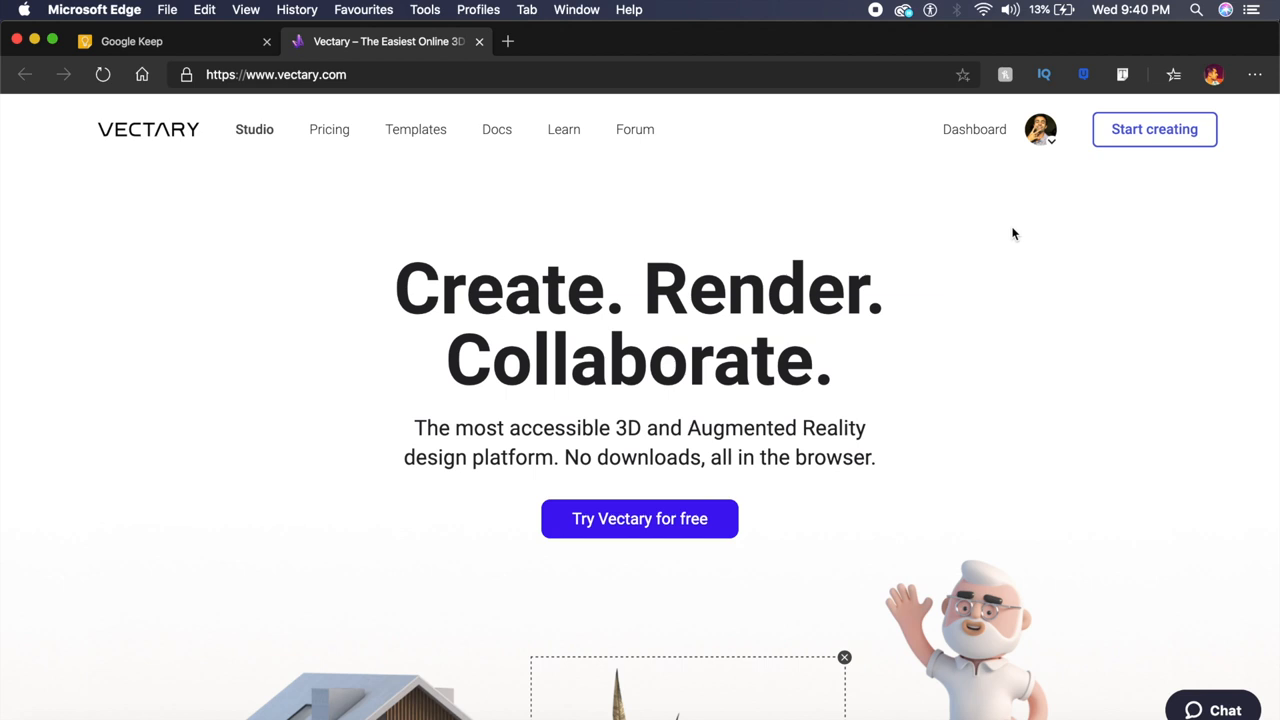
Step: Browse the vectary.com homepage showcase and start a new empty project via Start creating
scroll("down", 3)
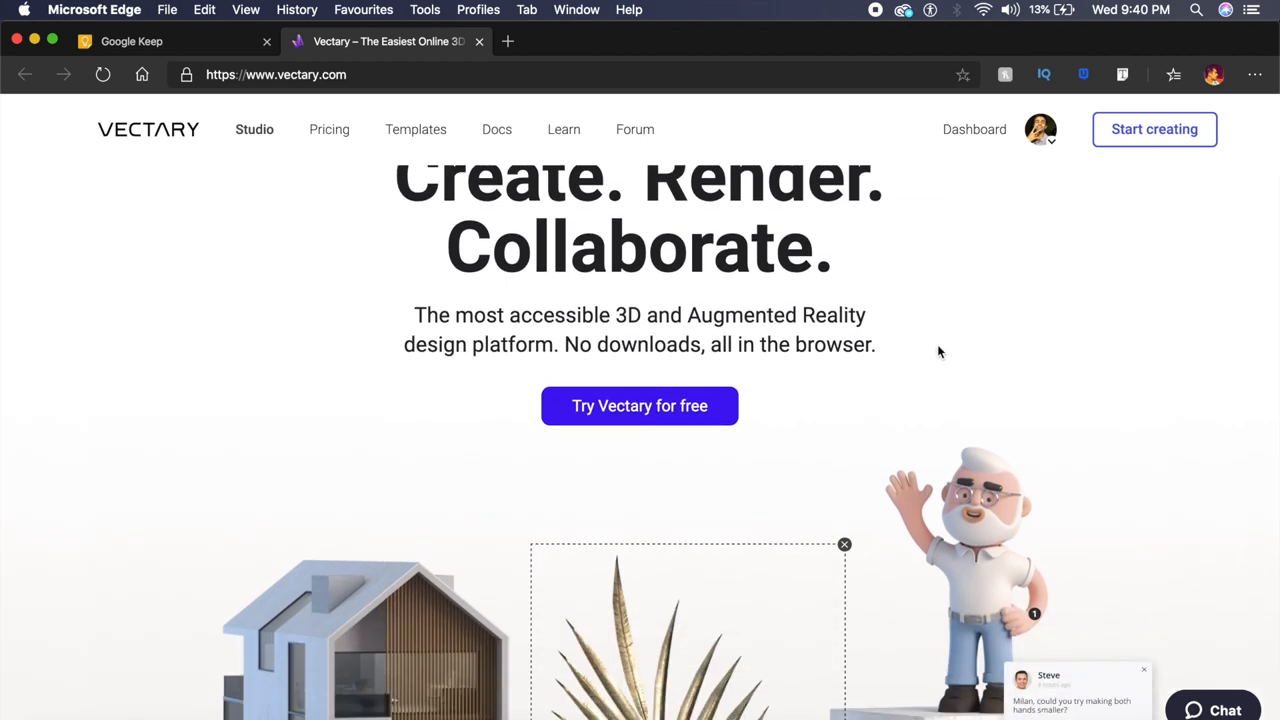
scroll("down", 3)
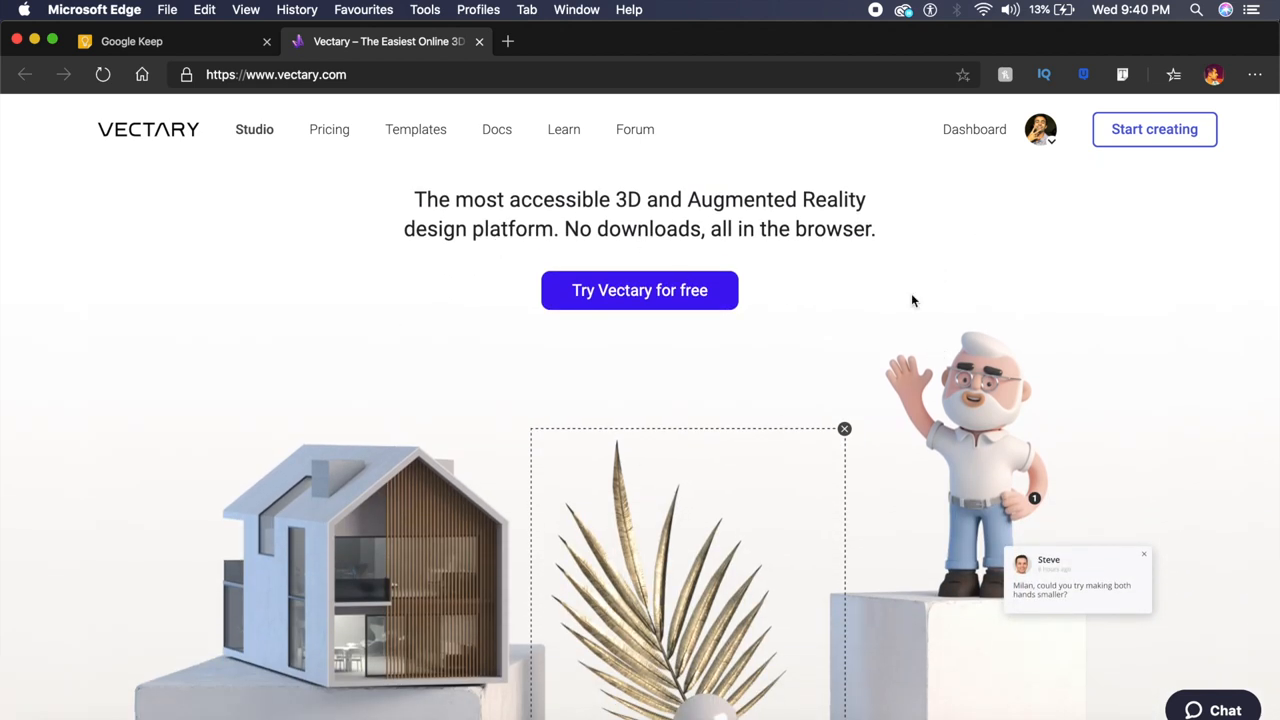
scroll("down", 3)
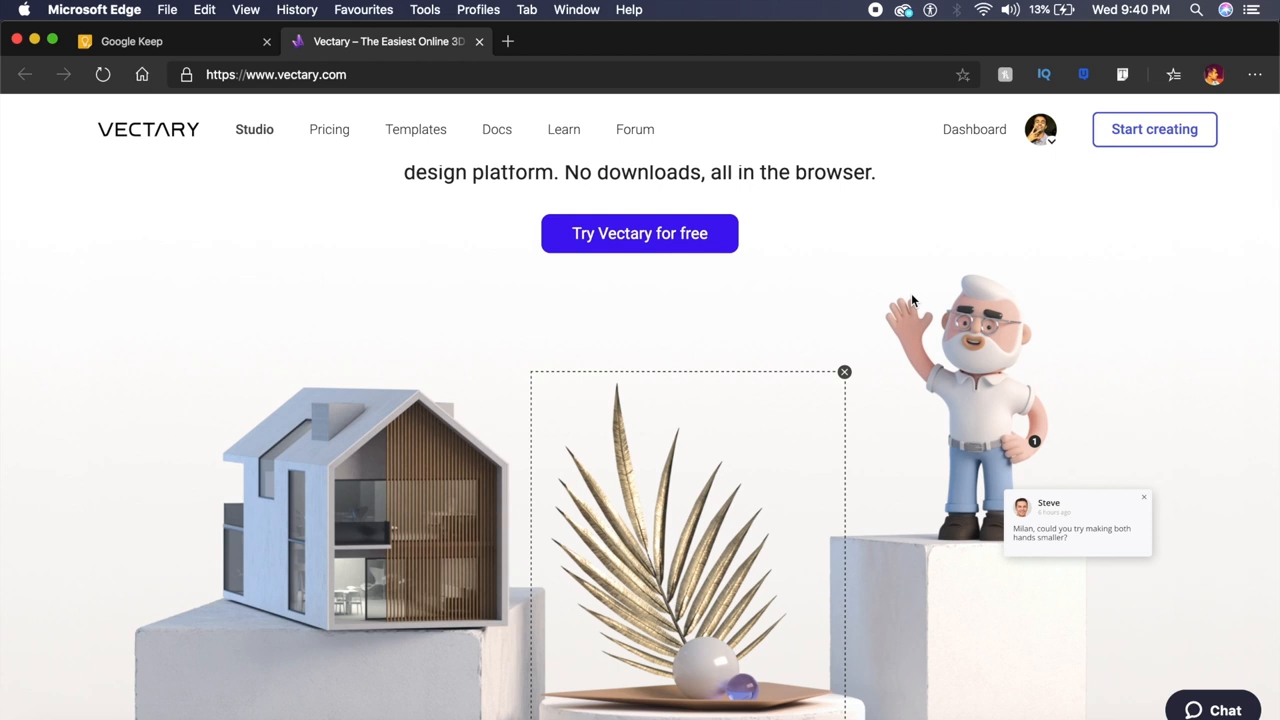
left_click(638, 232)
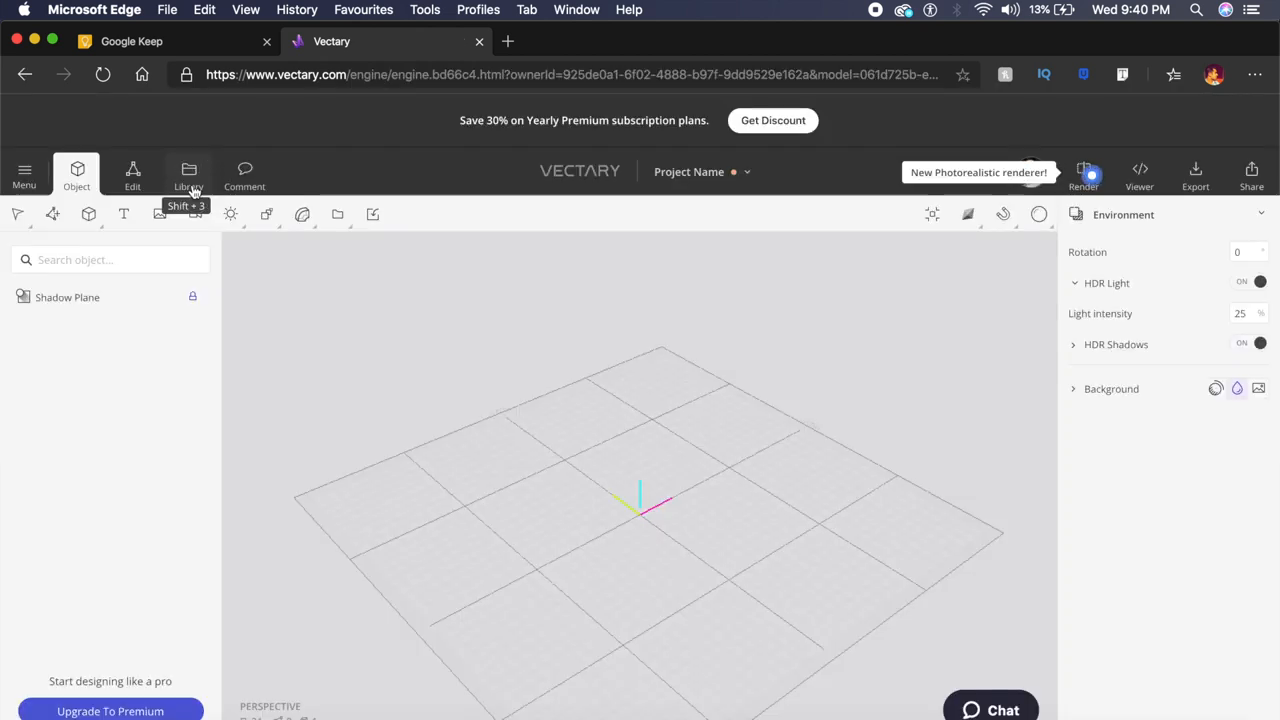
Step: Search the asset library for 'lapt' to find a laptop model for the scene
left_click(188, 172)
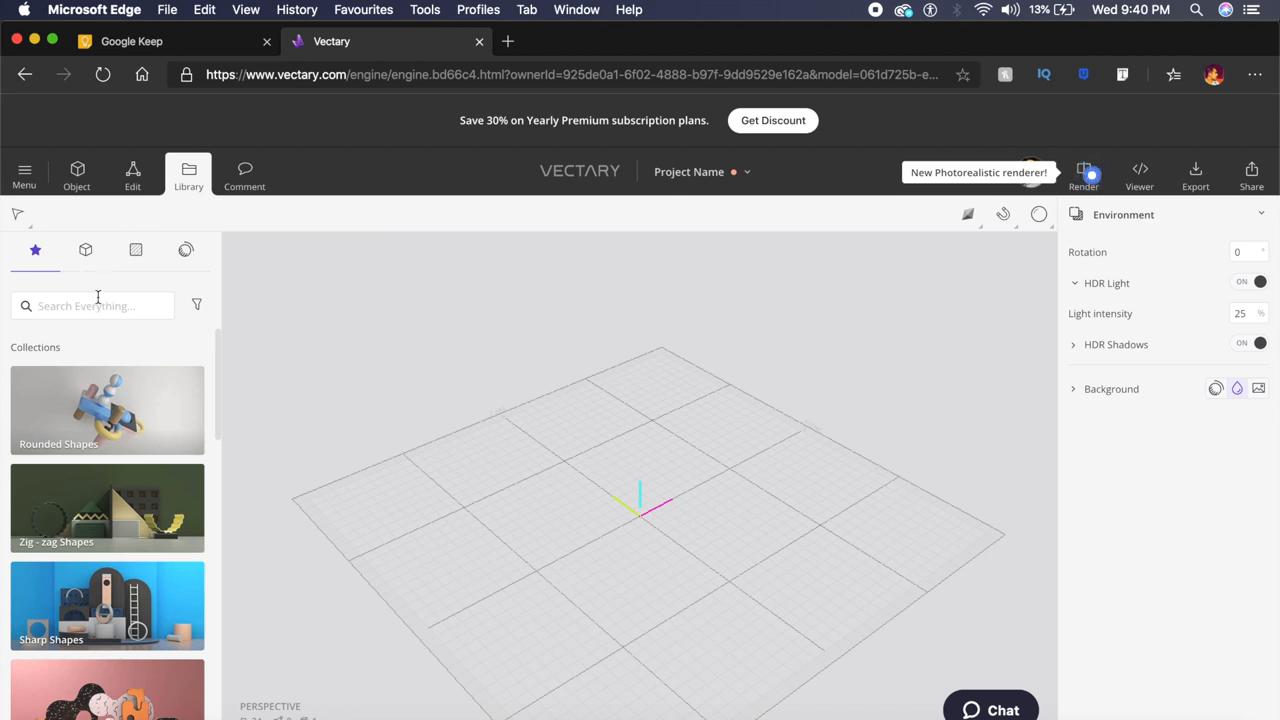
type("laptop")
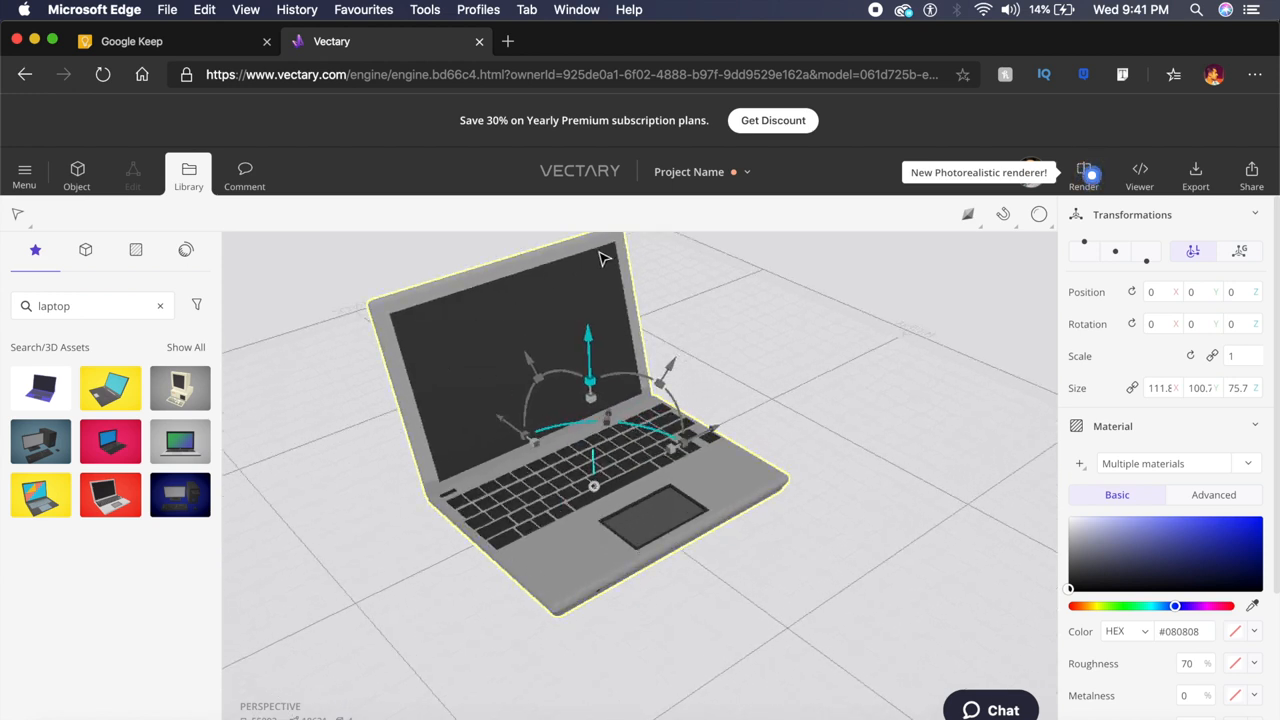
mouse_move(476, 472)
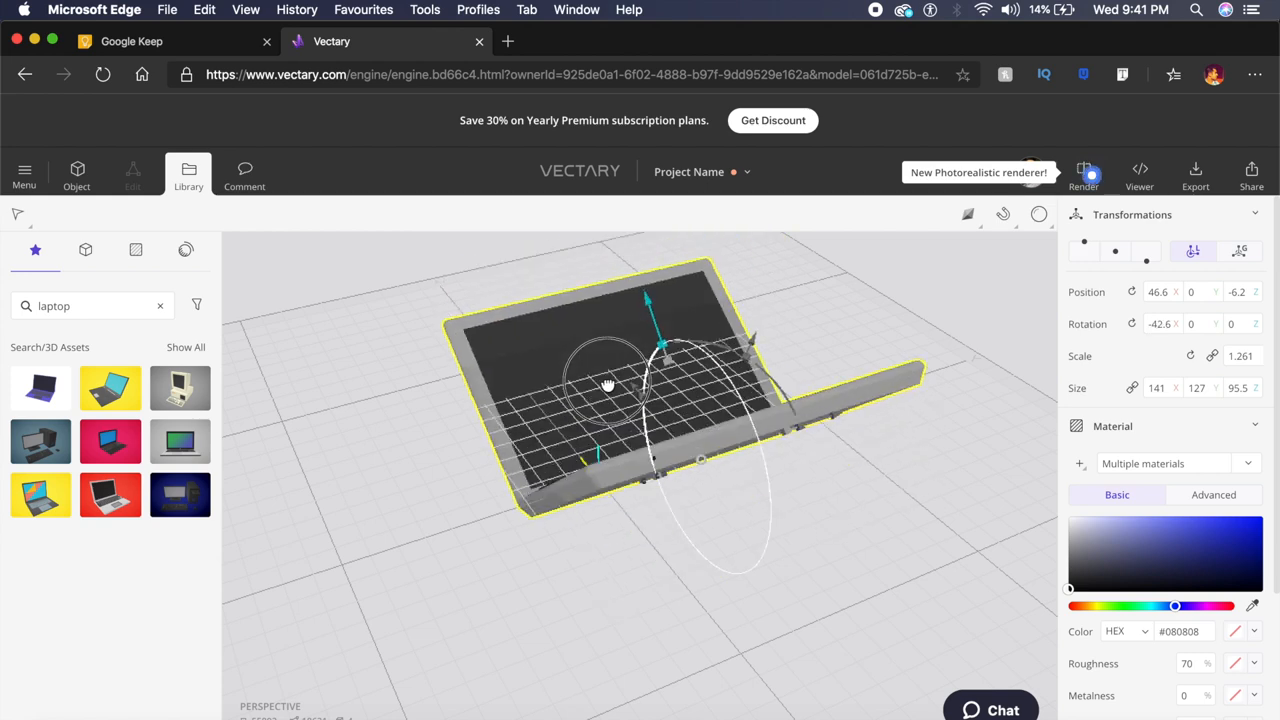
Step: Tilt the laptop slightly with the rotation gizmo, ready for render and image export
left_click_drag(608, 384, 720, 400)
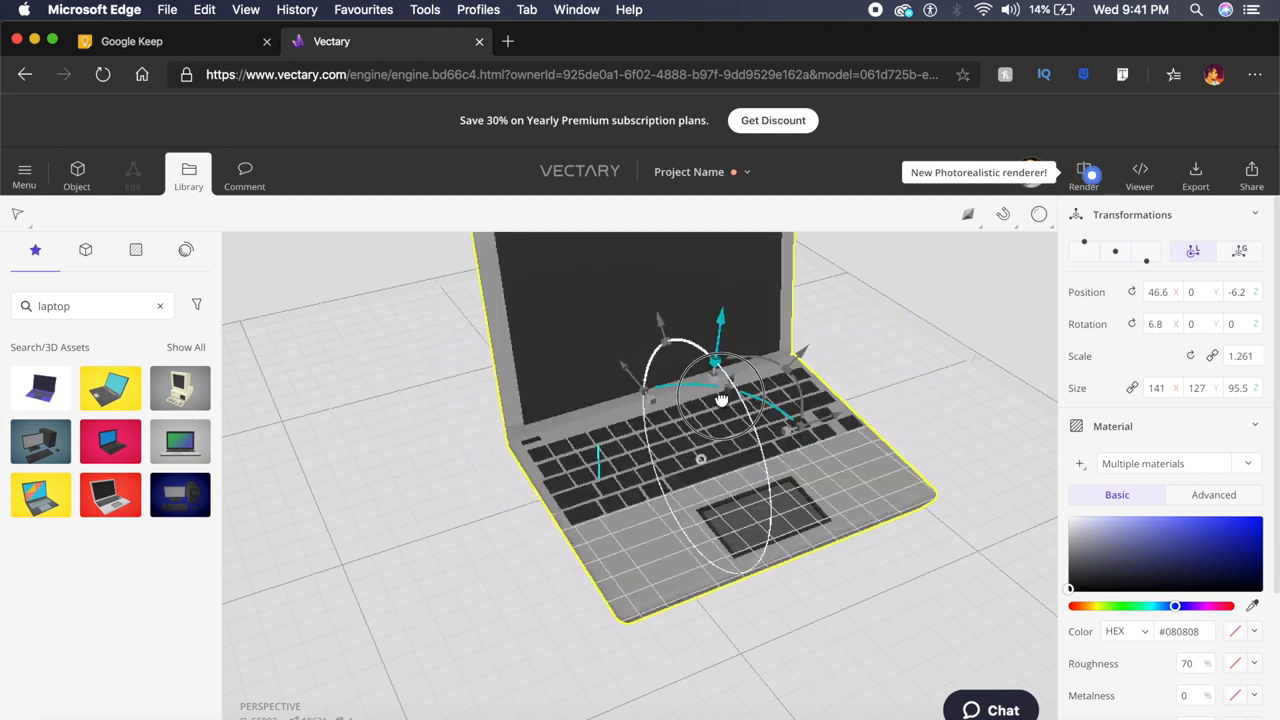
left_click(1084, 172)
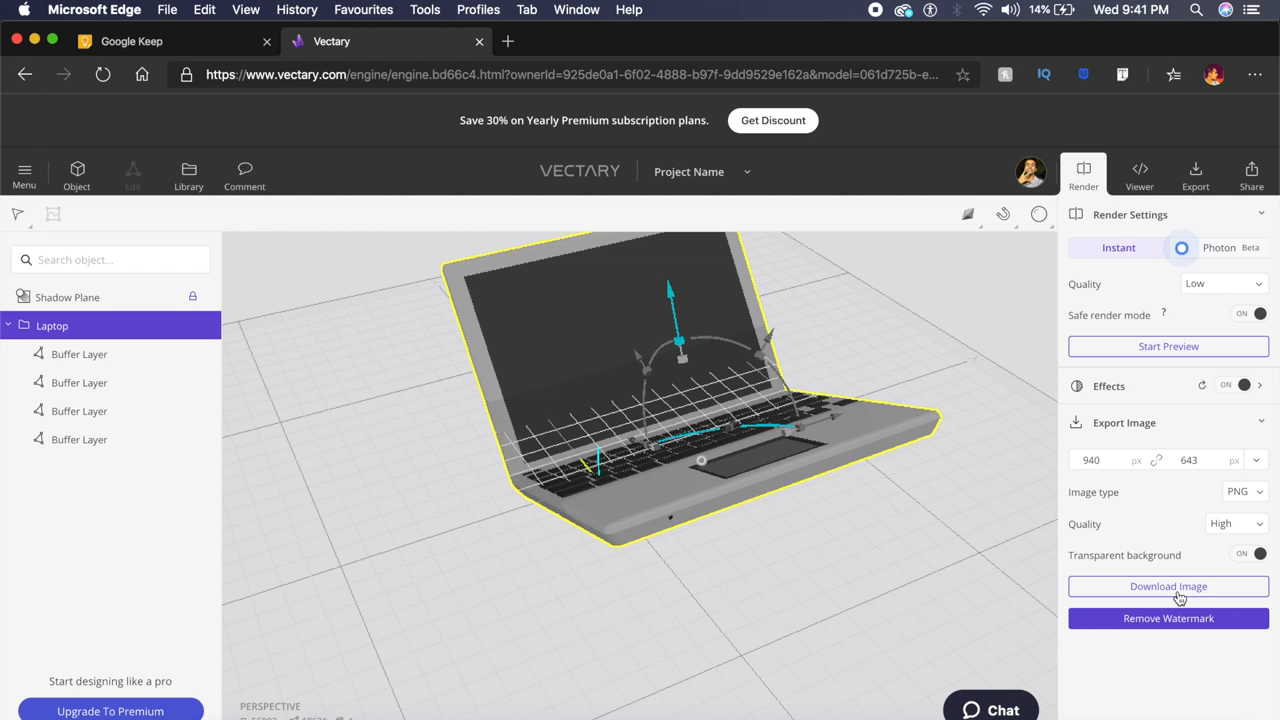
mouse_move(1266, 468)
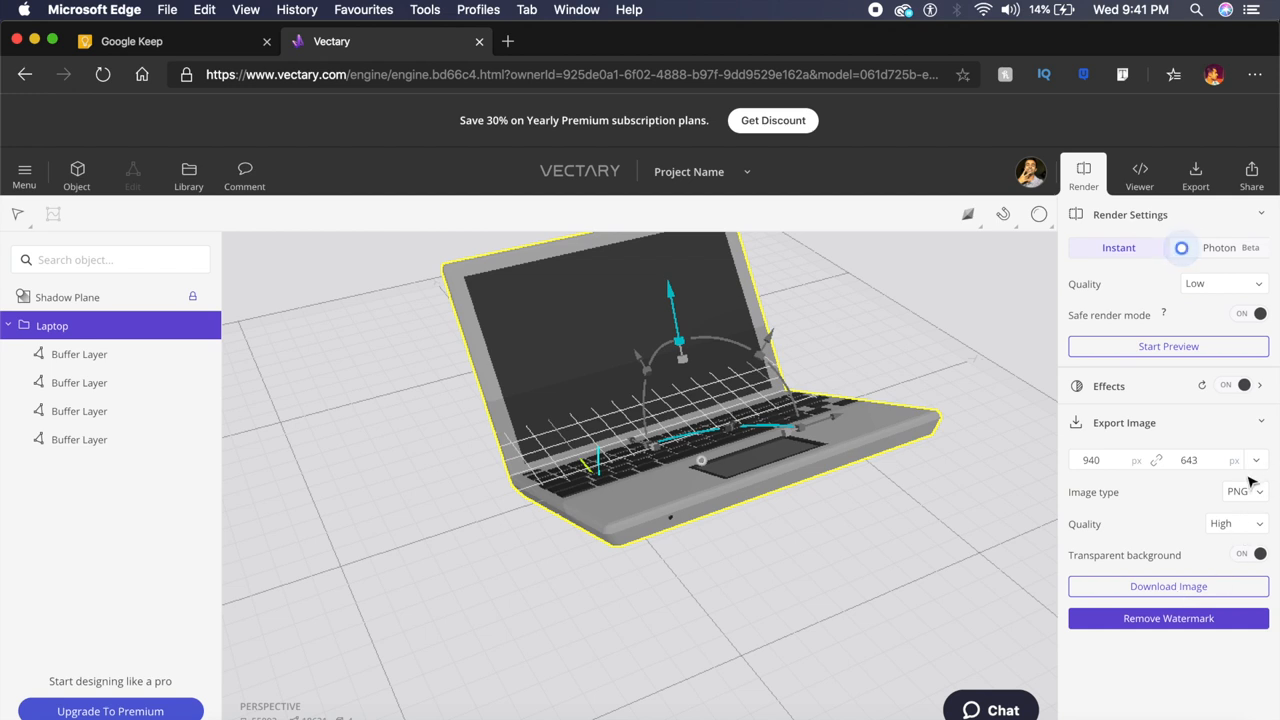
left_click(1236, 492)
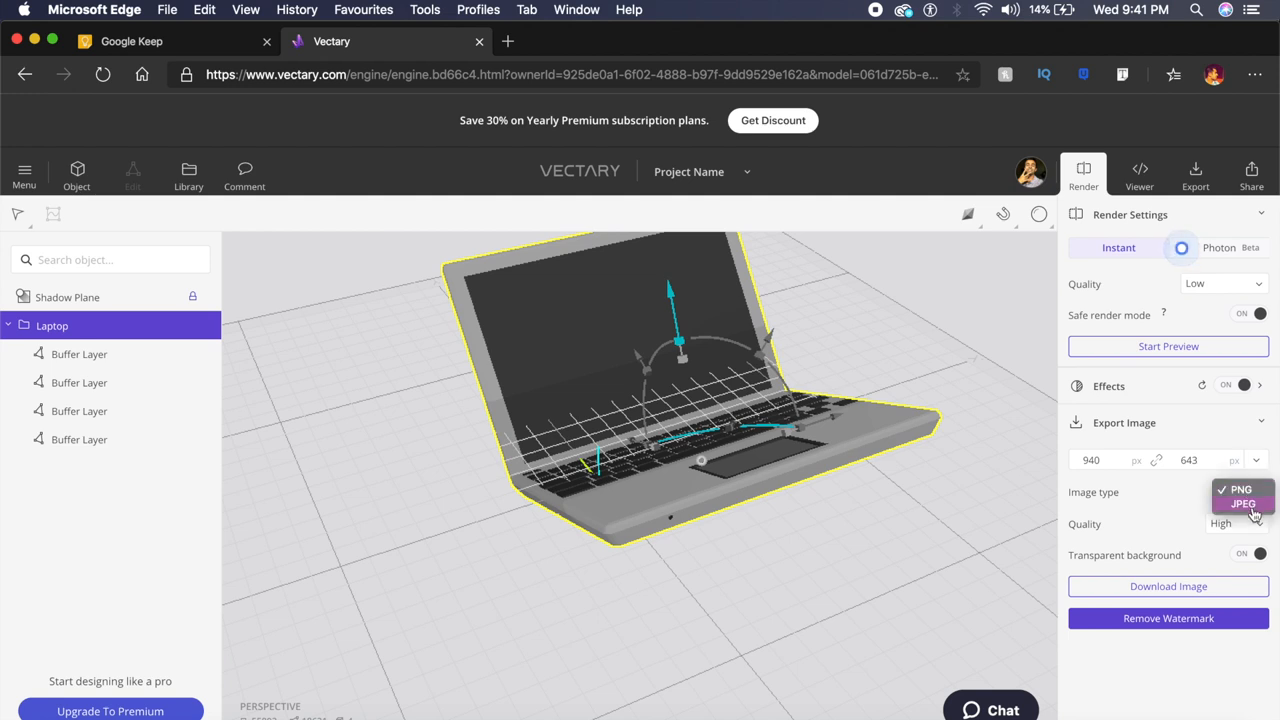
left_click(1236, 488)
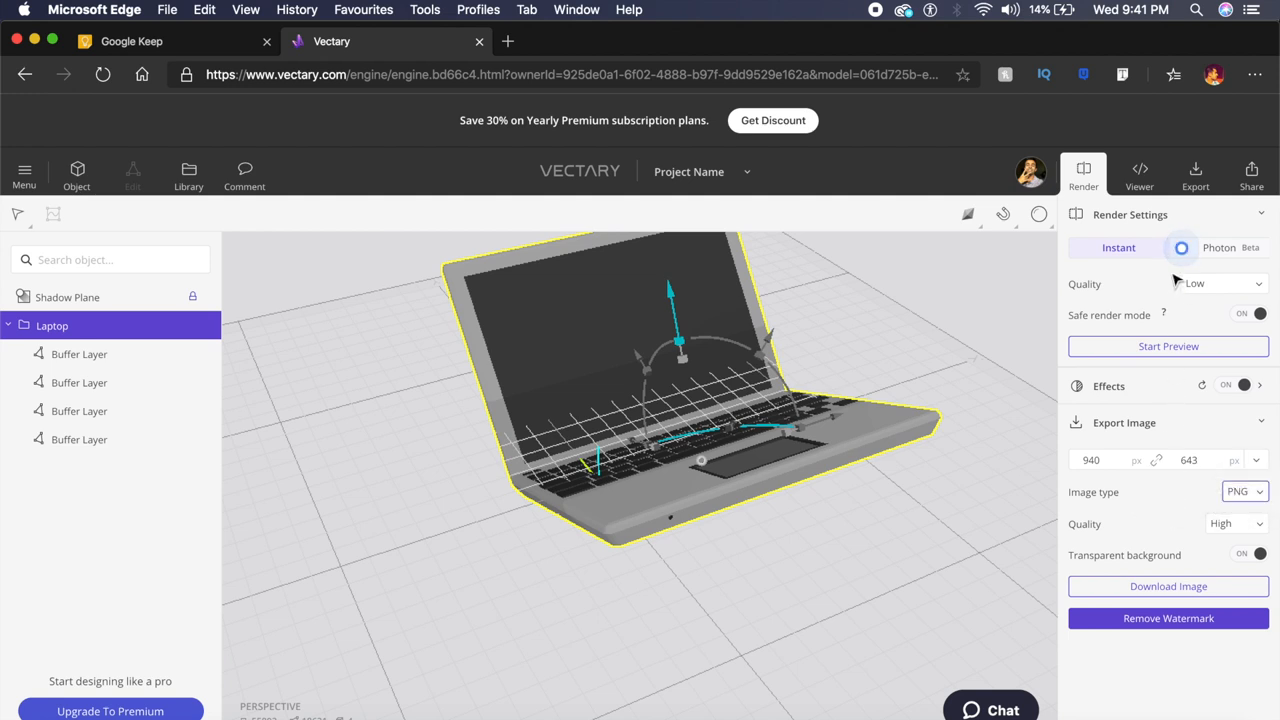
mouse_move(1140, 172)
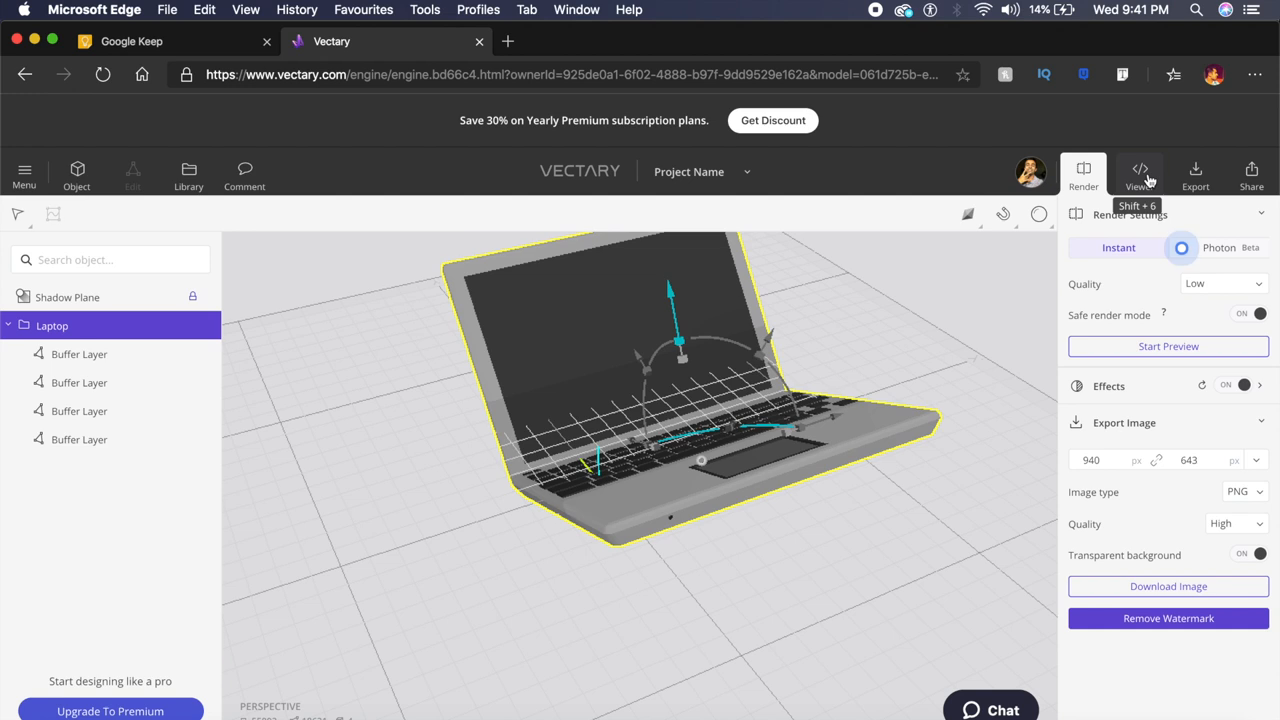
Step: Show the interactive 3D viewer sharing settings with quality, camera and AR options
left_click(1140, 172)
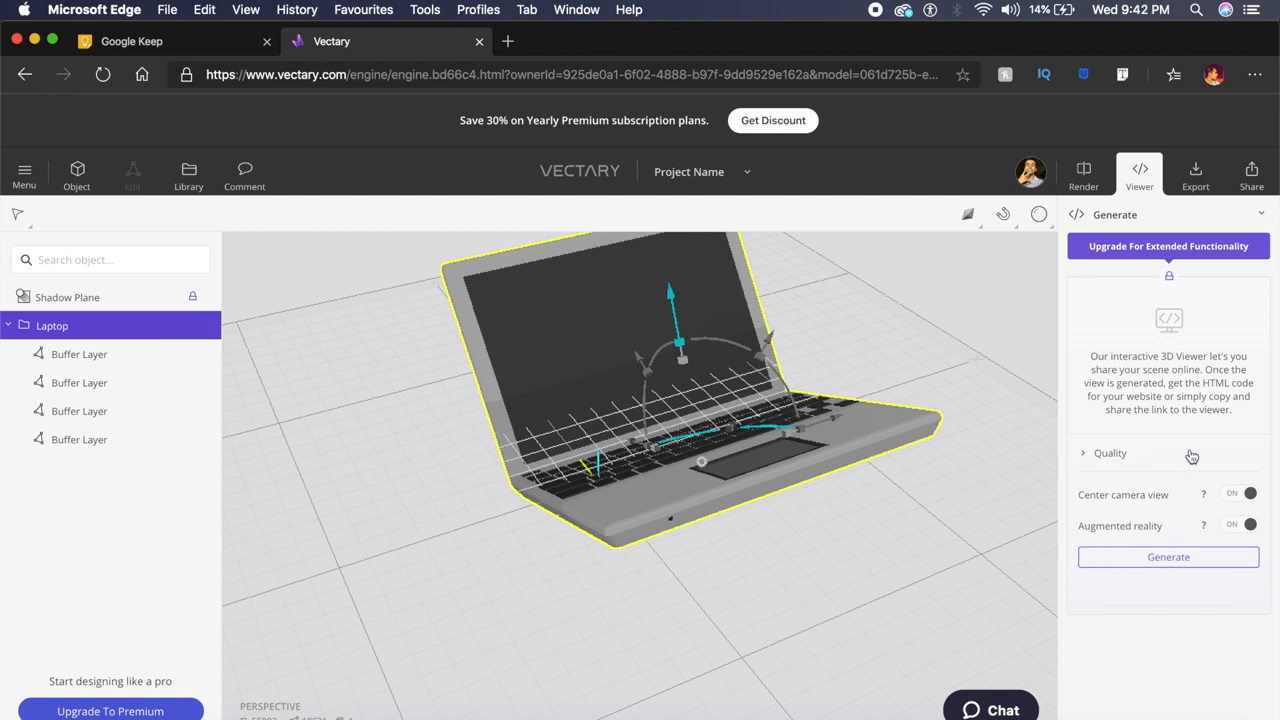
mouse_move(1140, 172)
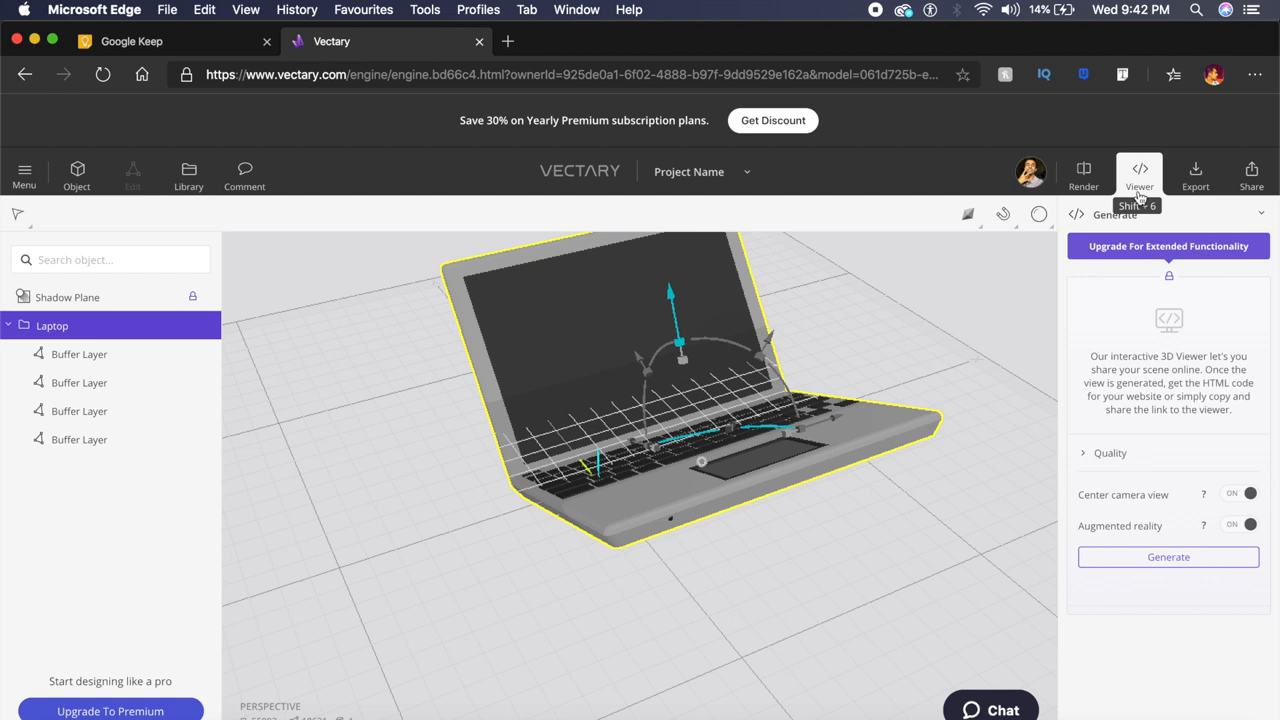